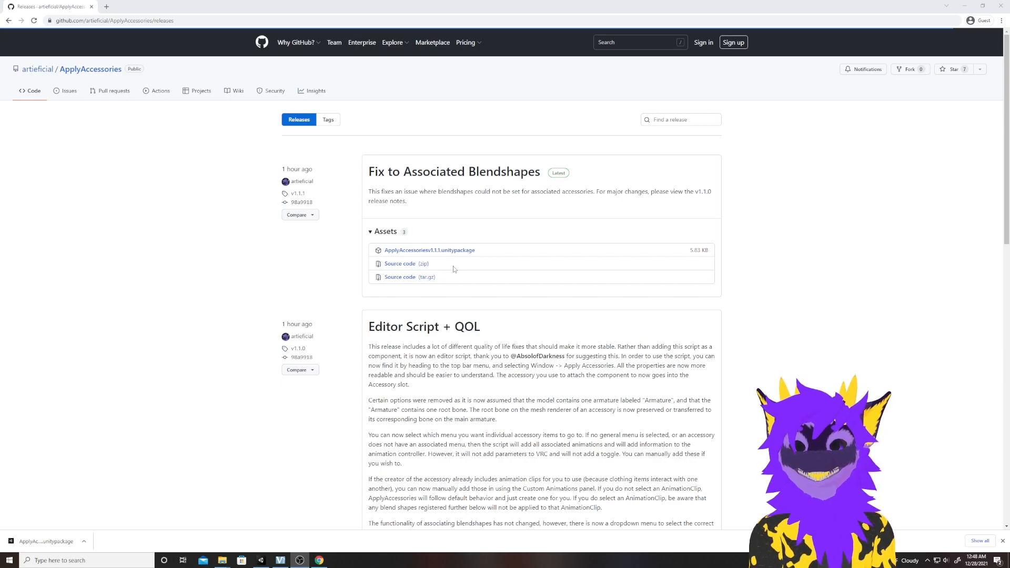
mouse_move(302, 196)
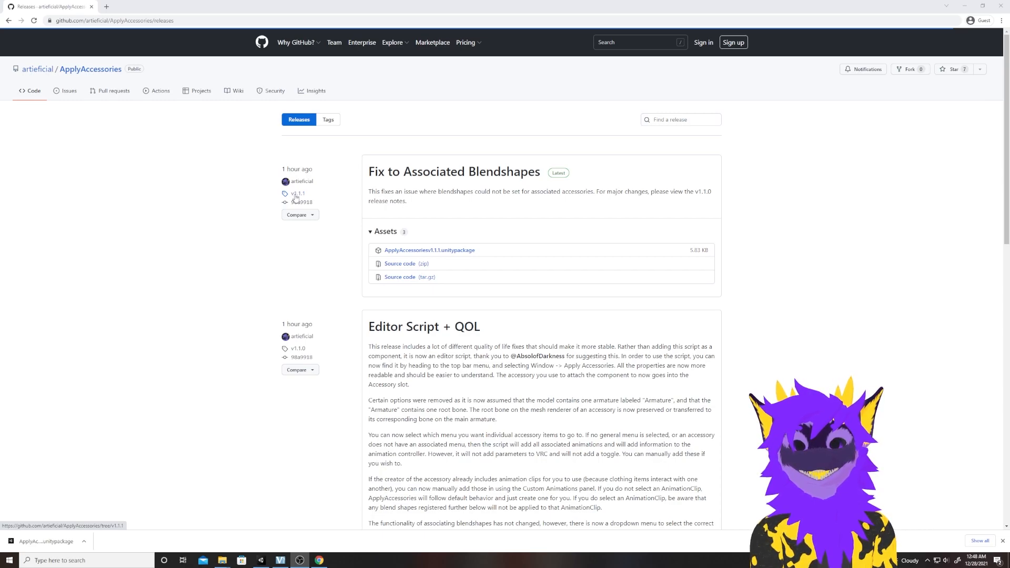
mouse_move(467, 177)
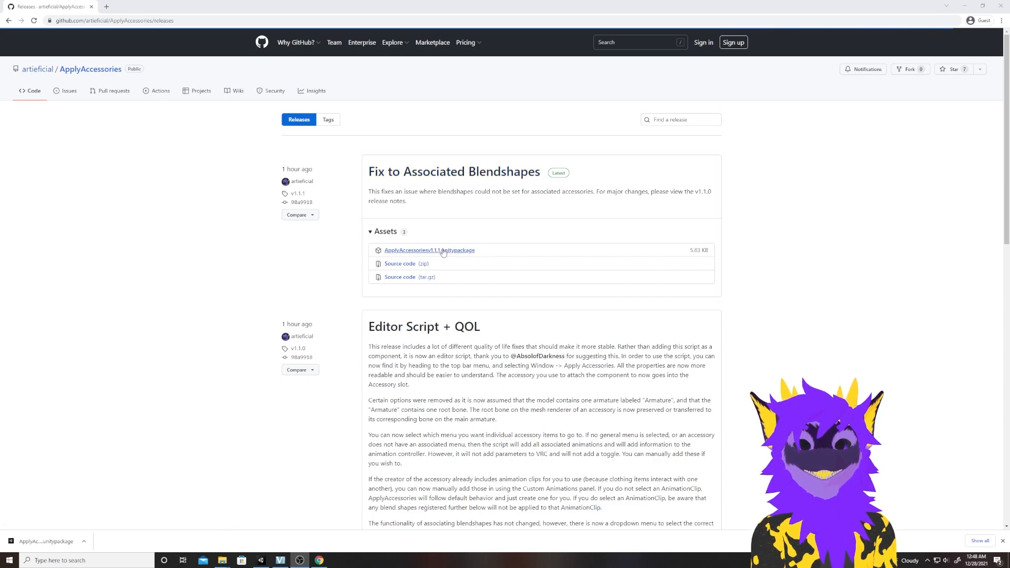
mouse_move(447, 251)
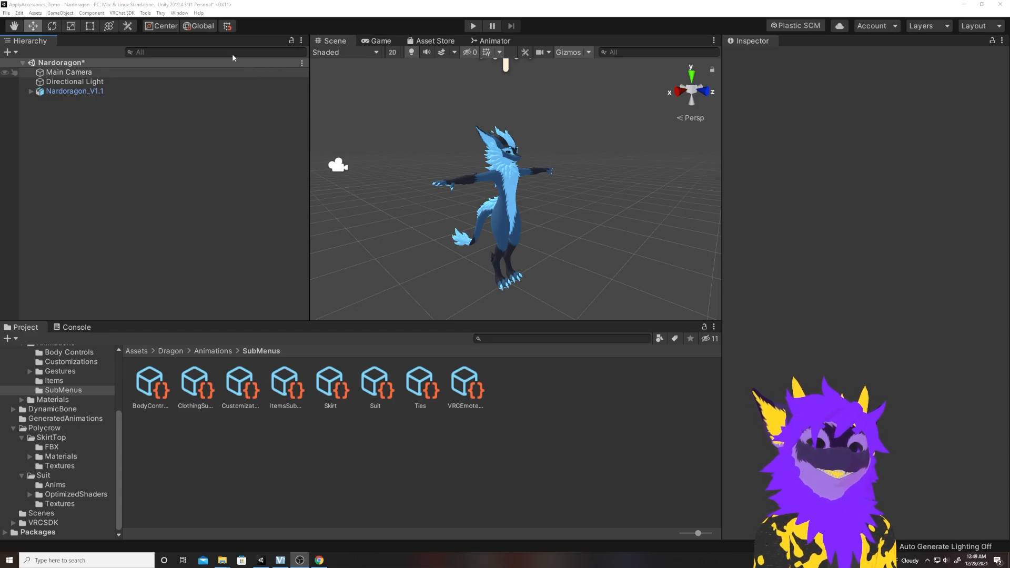
- Launch Apply Accessories from the Window menu and dock it beside the Inspector
click(179, 14)
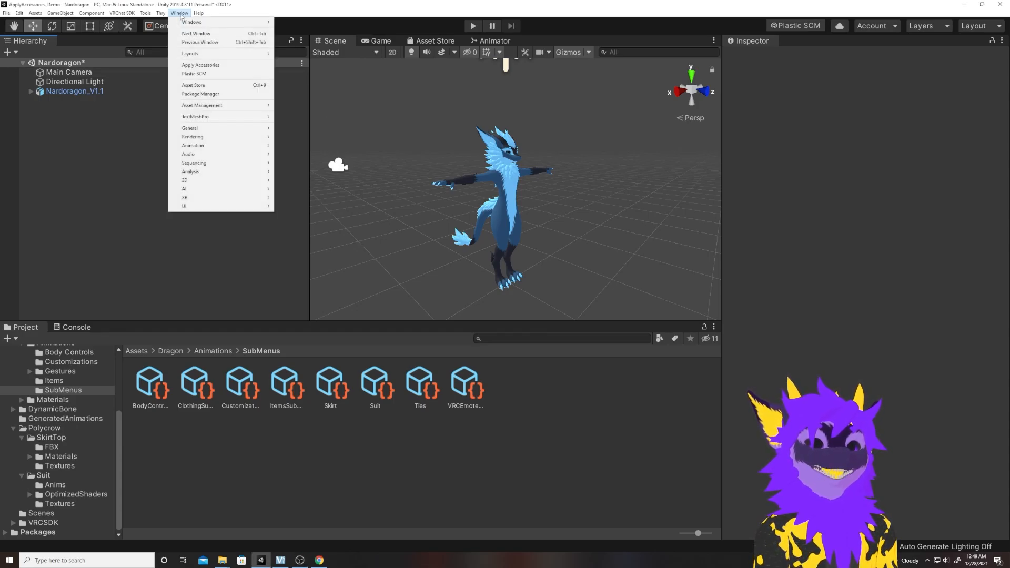
click(200, 65)
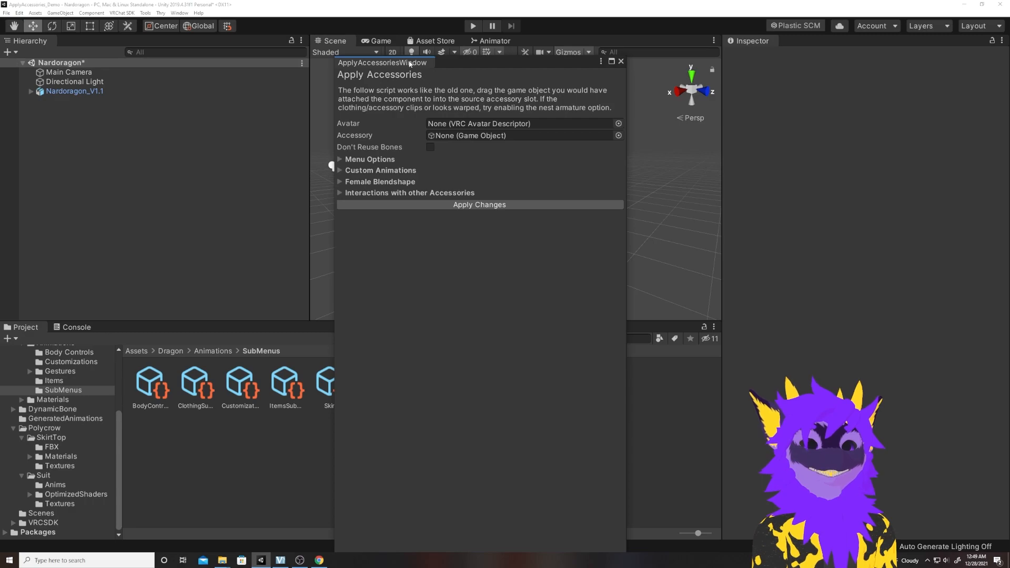
click(523, 123)
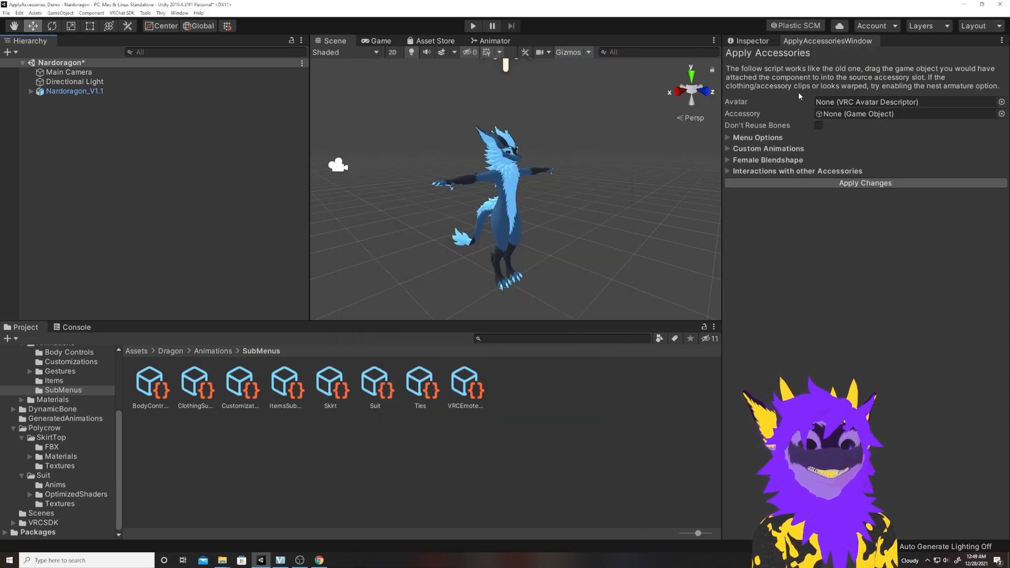
mouse_move(363, 290)
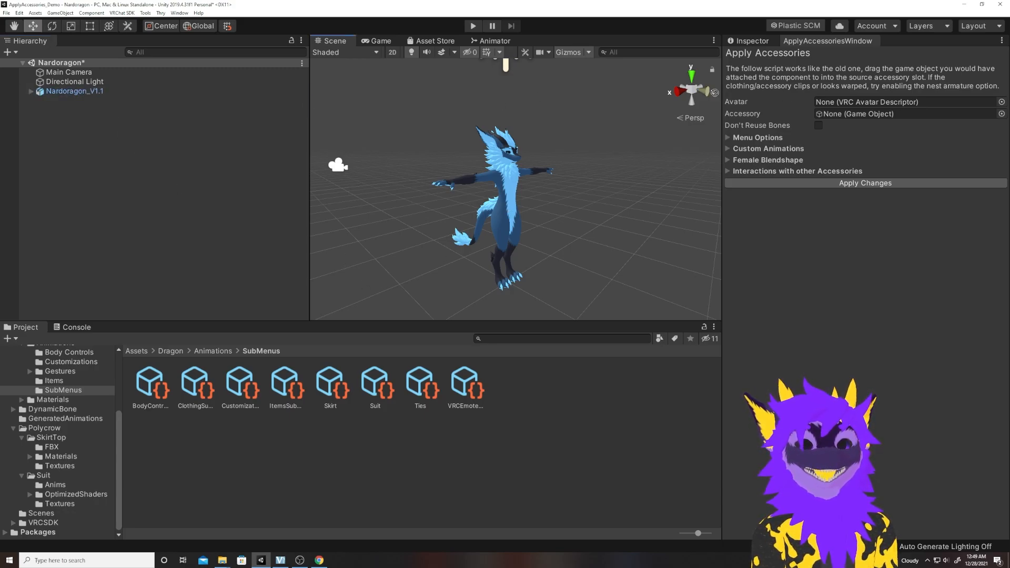
- Assign Nardoragon_V1.1 as Avatar, NardSuit as Accessory, and expand the custom animations and interactions sections
click(909, 102)
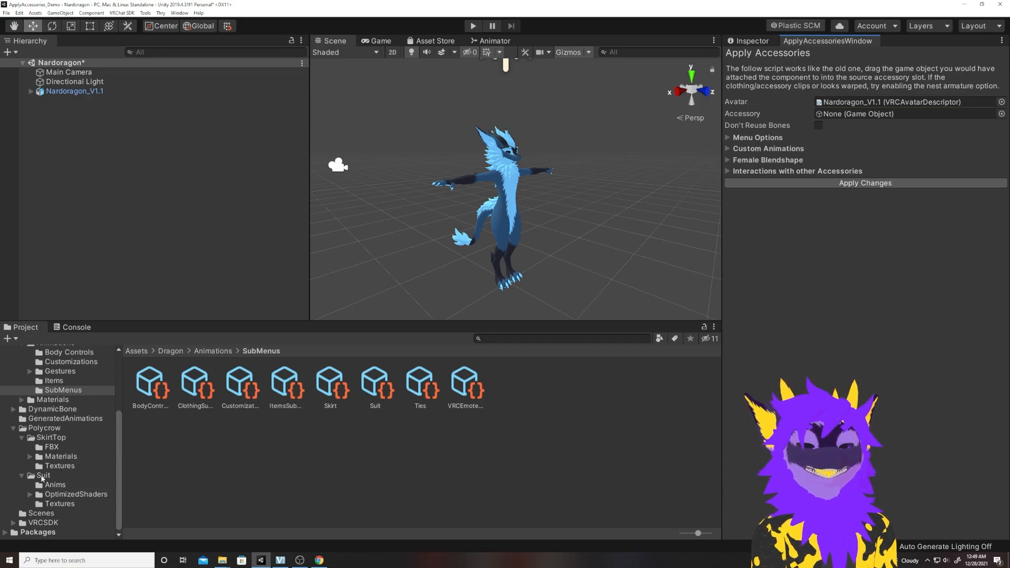
click(37, 474)
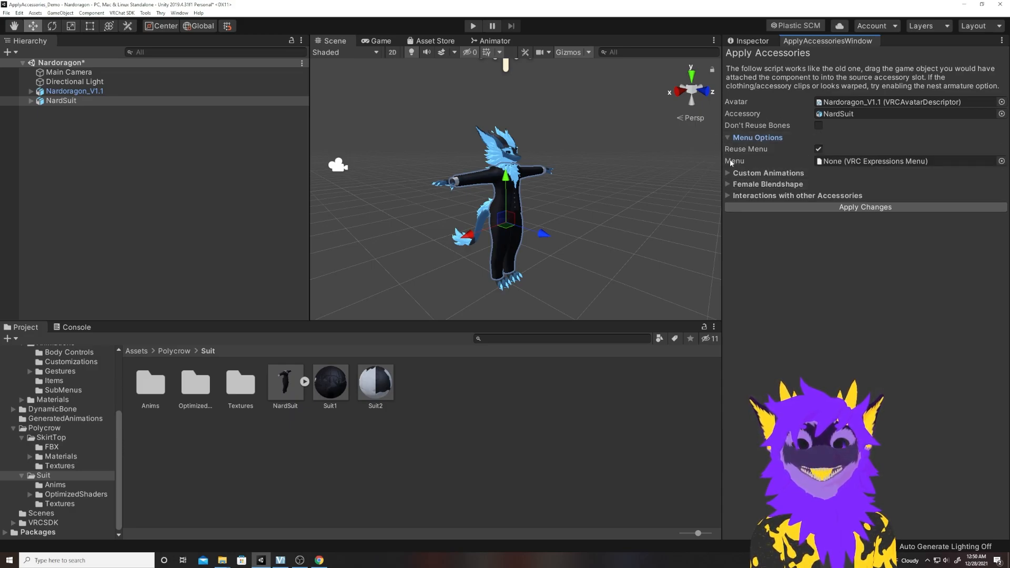
click(728, 184)
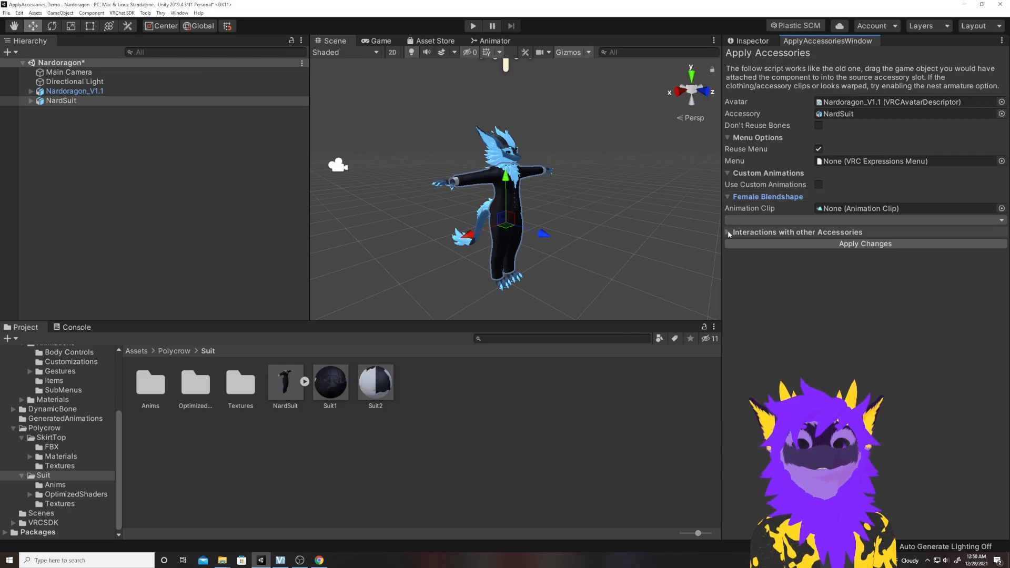
click(727, 232)
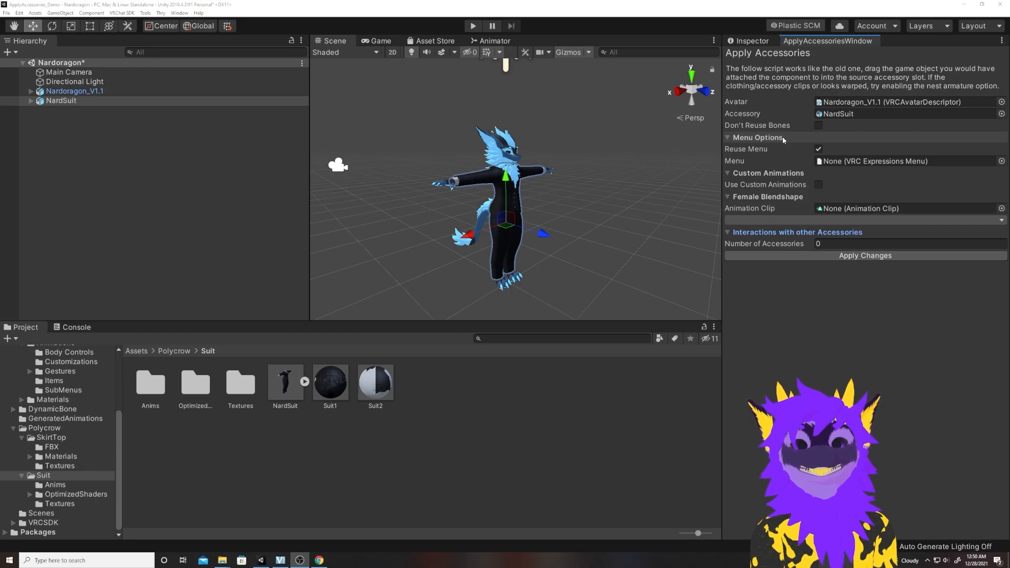
- Disable Reuse Menu so each suit piece has its own slot and enable Use Custom Animations
click(818, 149)
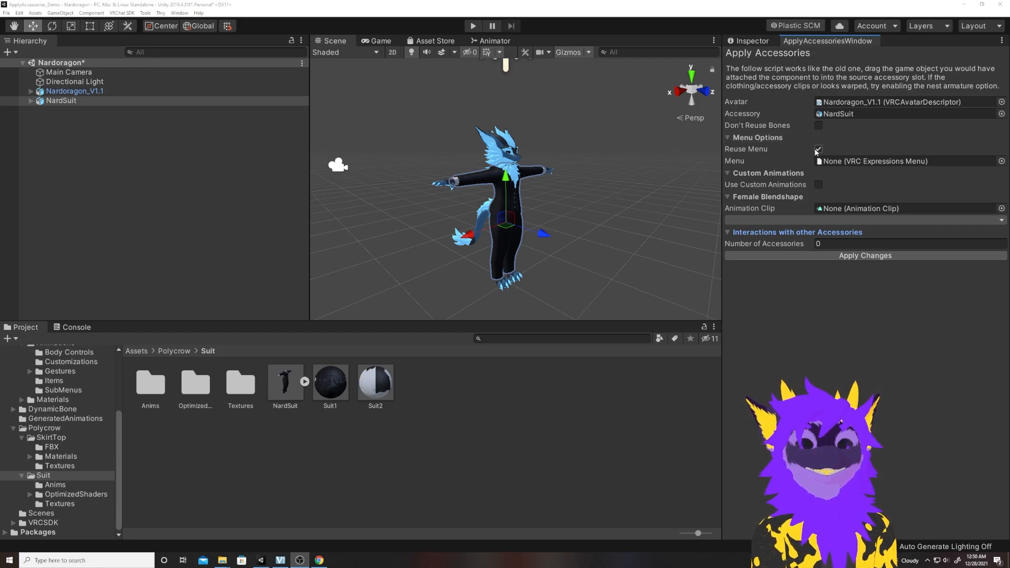
click(818, 150)
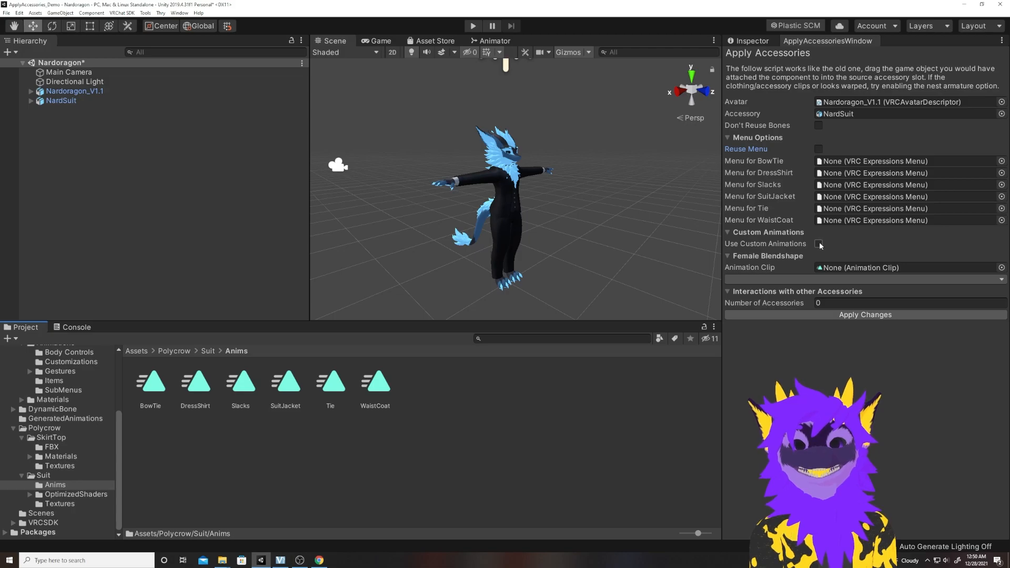
click(818, 244)
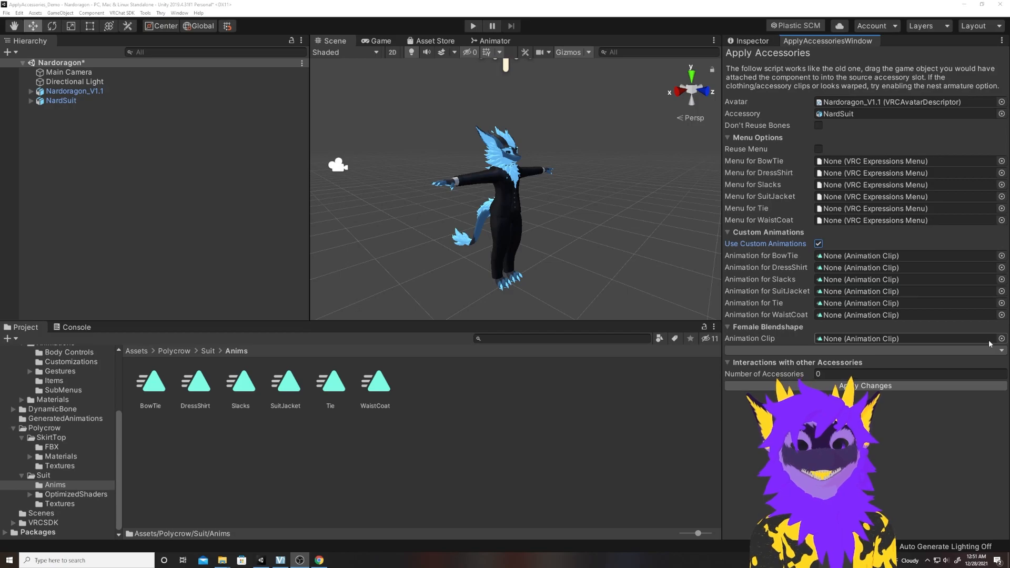
- Review the Female Blendshape options and set Number of Accessories to 1
click(999, 356)
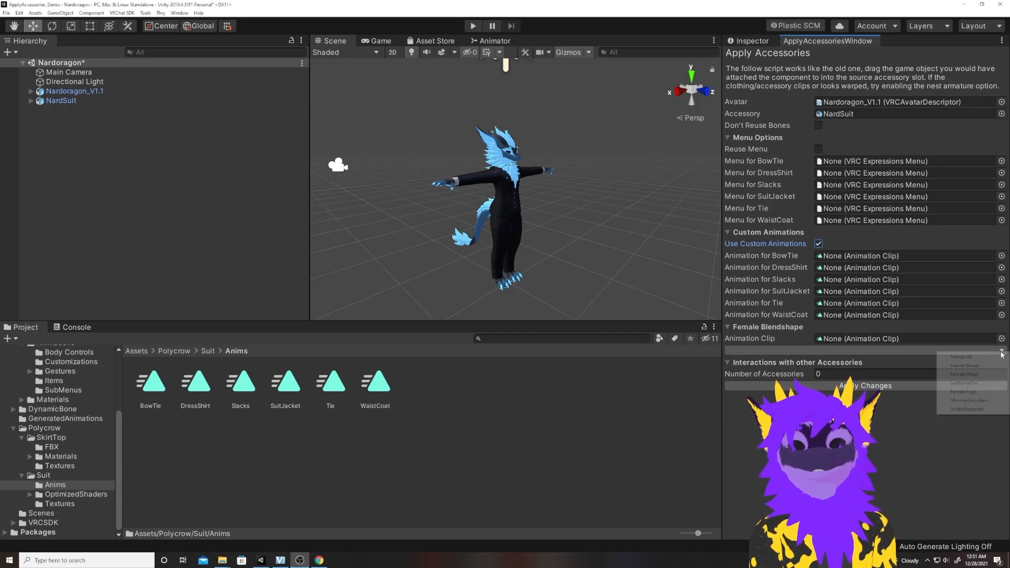
mouse_move(967, 399)
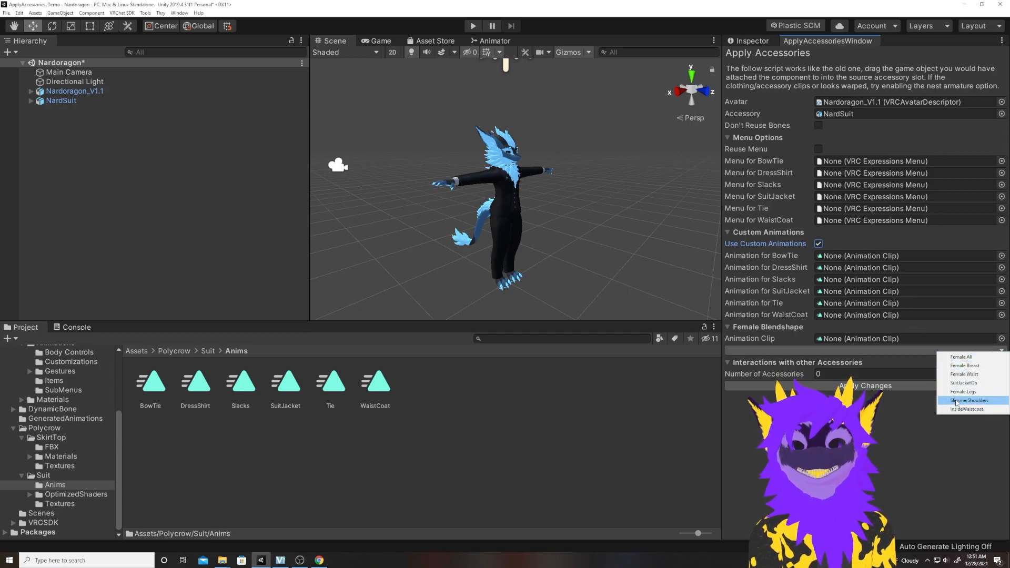
mouse_move(963, 357)
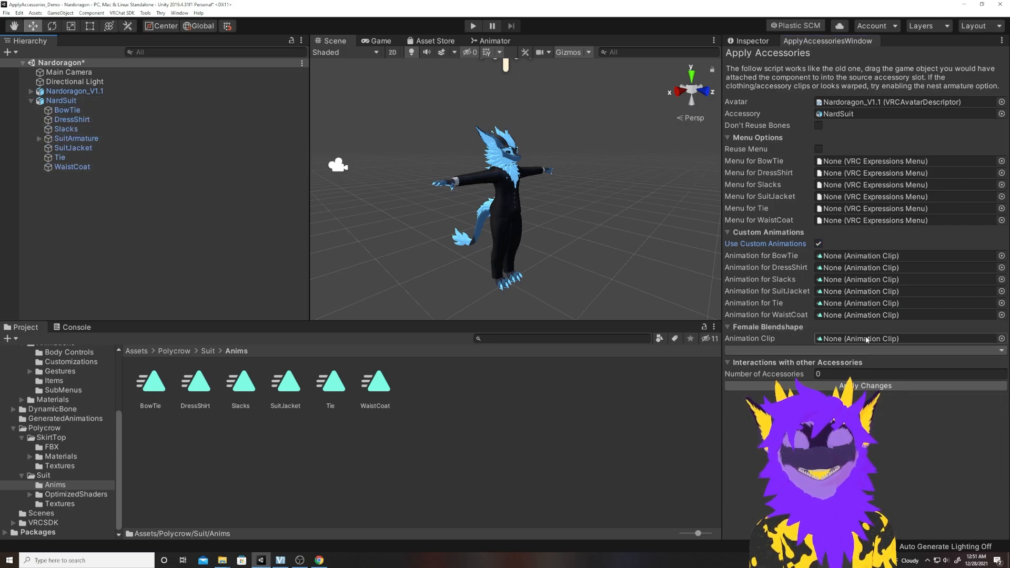
click(864, 350)
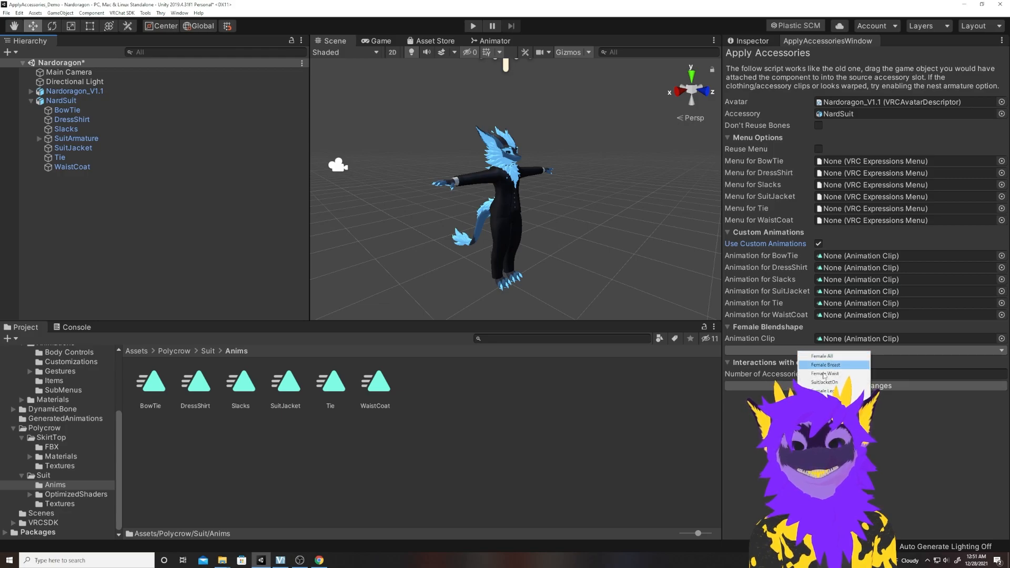
mouse_move(822, 355)
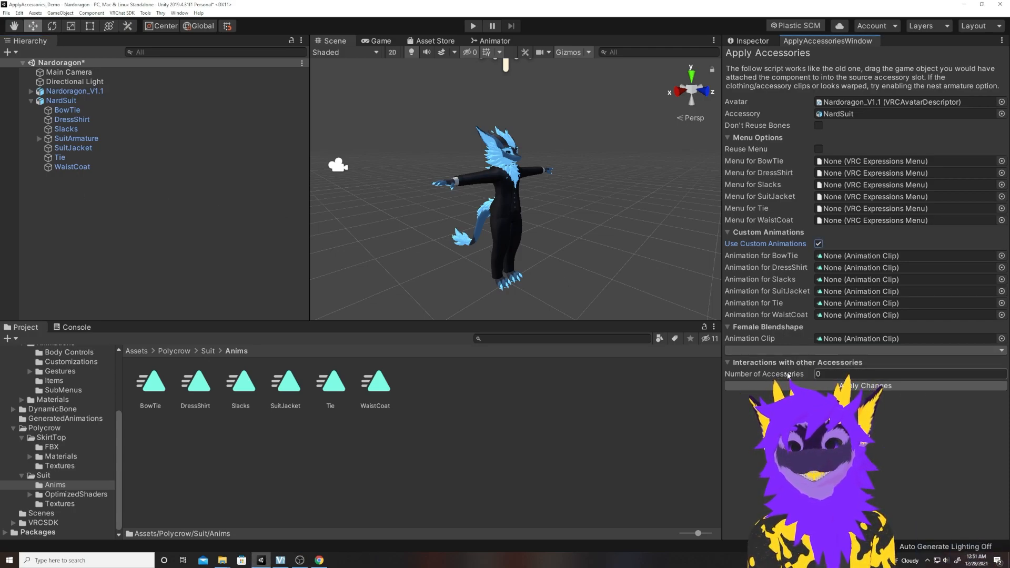
text(1)
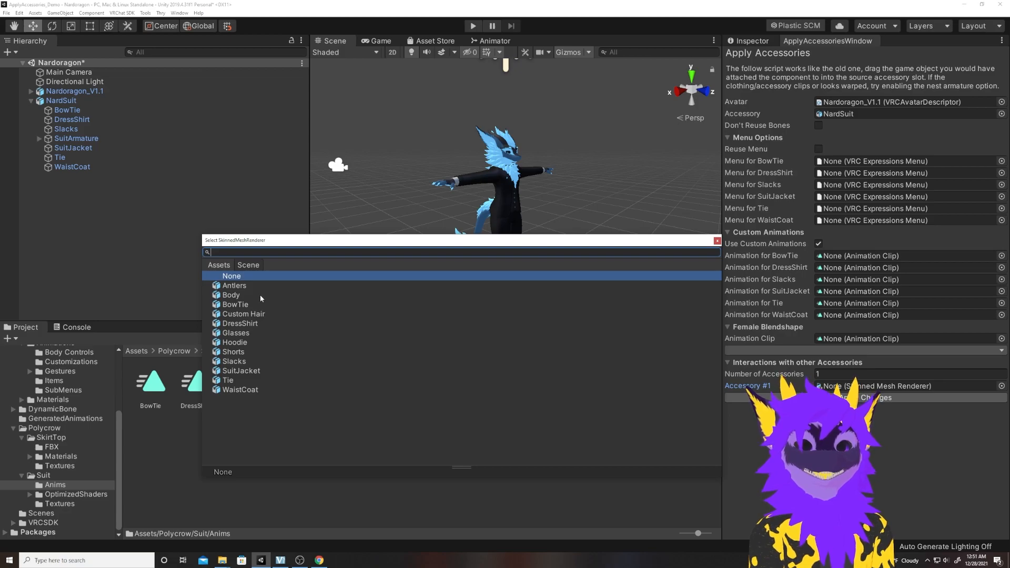
- Pick a scene Skinned Mesh Renderer as the suit's Accessory #1 interaction target
click(231, 294)
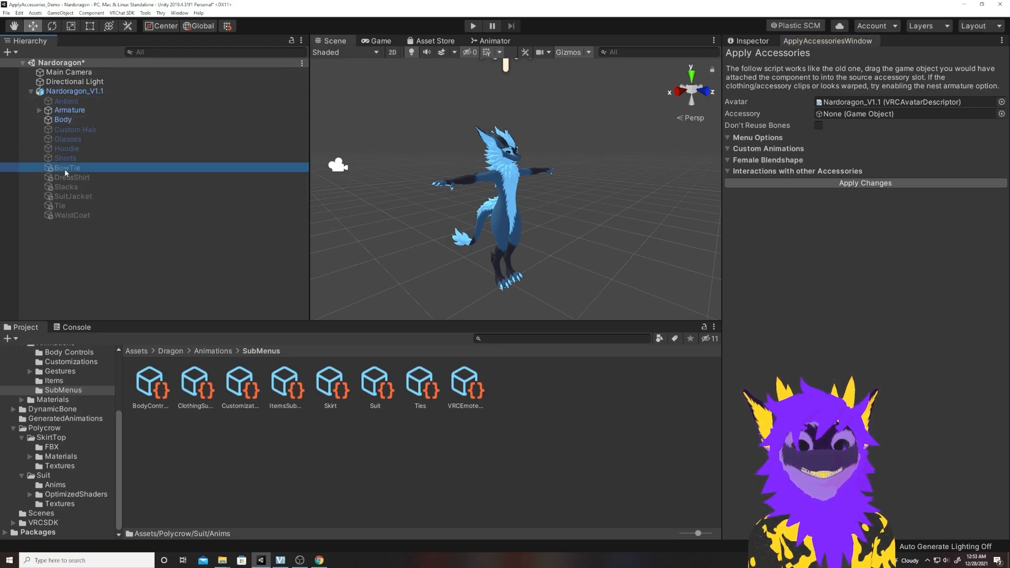
- Inspect the SuitJacket and BowTie pieces under Nardoragon_V1.1, then check the GeneratedAnimations folder
click(73, 196)
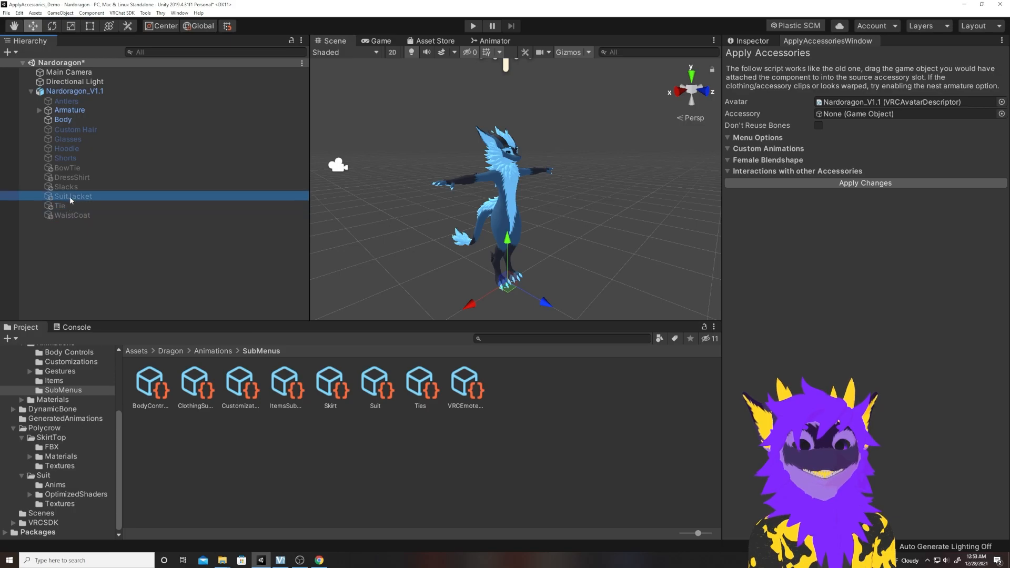
click(68, 167)
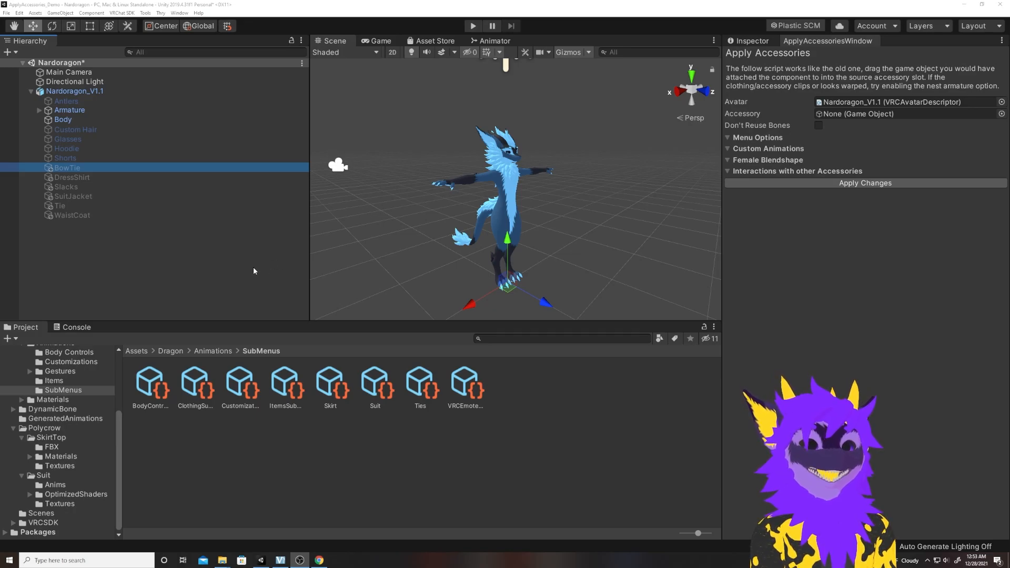
click(72, 177)
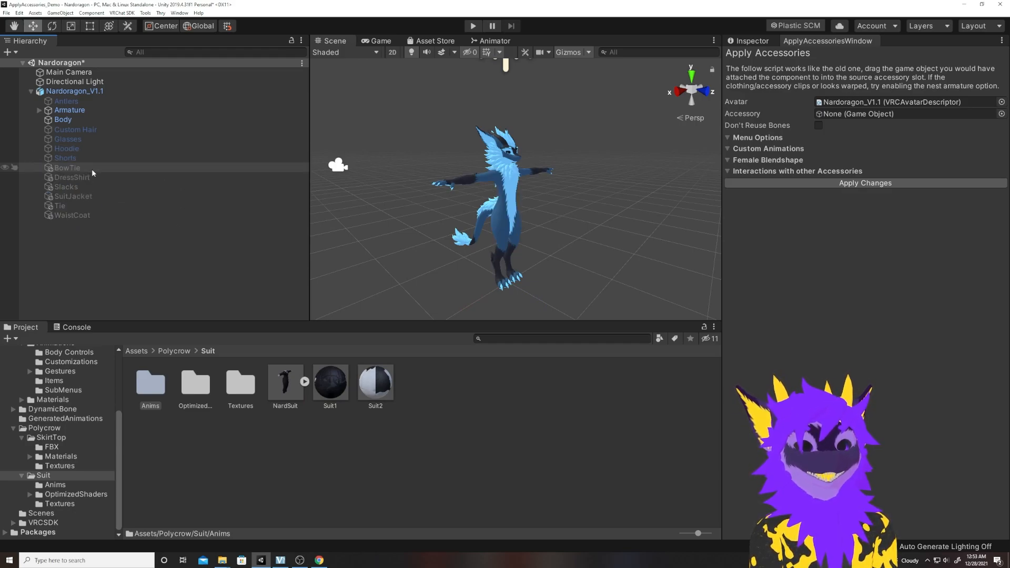
click(67, 168)
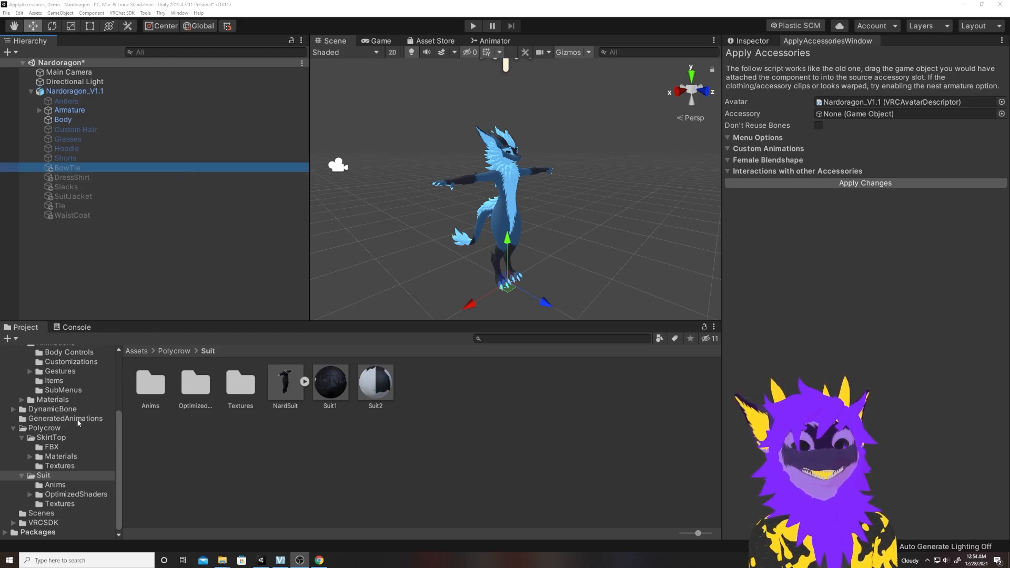
click(43, 427)
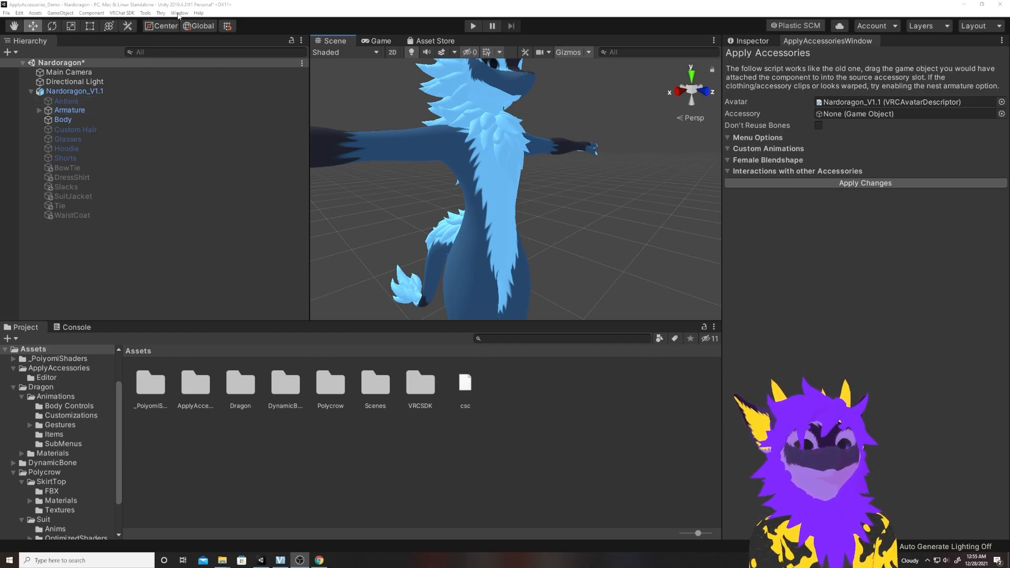
- Show the Animation window for Nardoragon_V1.1 and list its generated clips
click(180, 13)
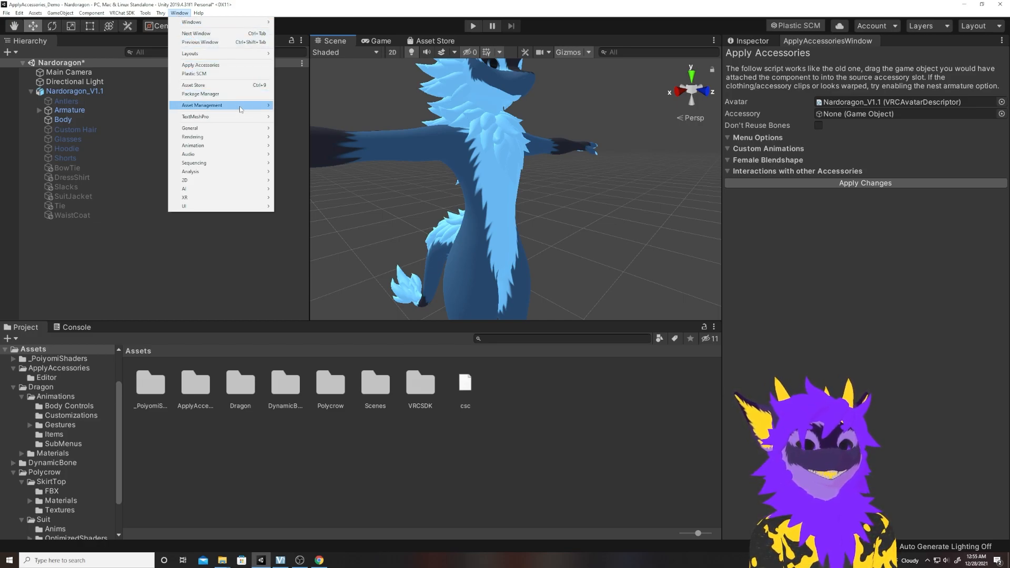
mouse_move(230, 138)
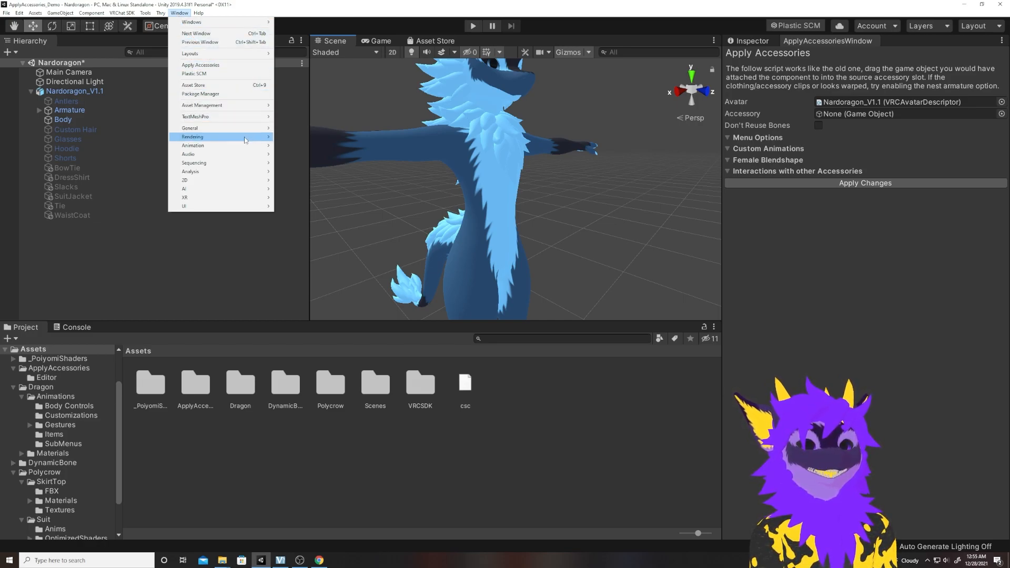
mouse_move(213, 145)
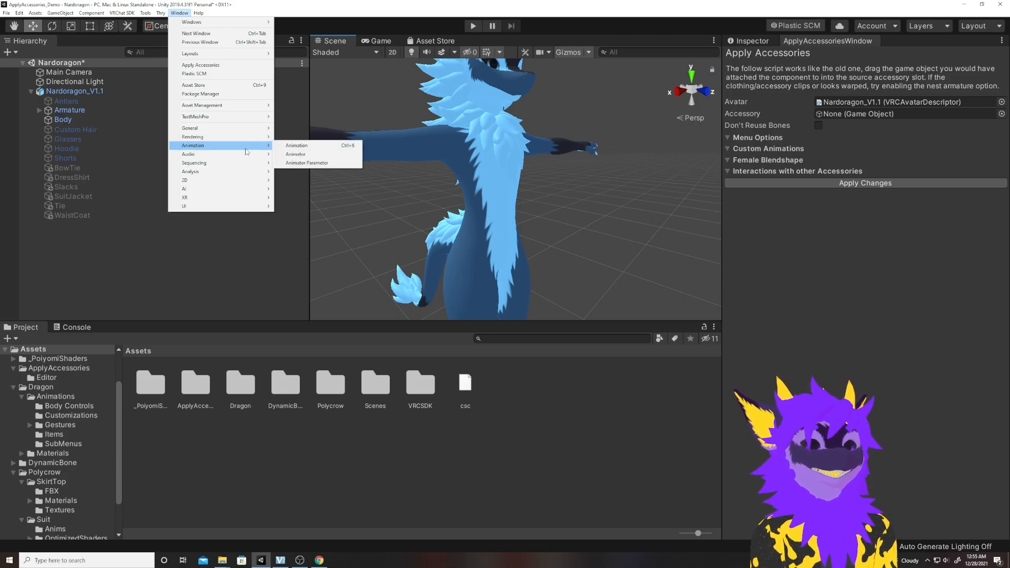
mouse_move(257, 152)
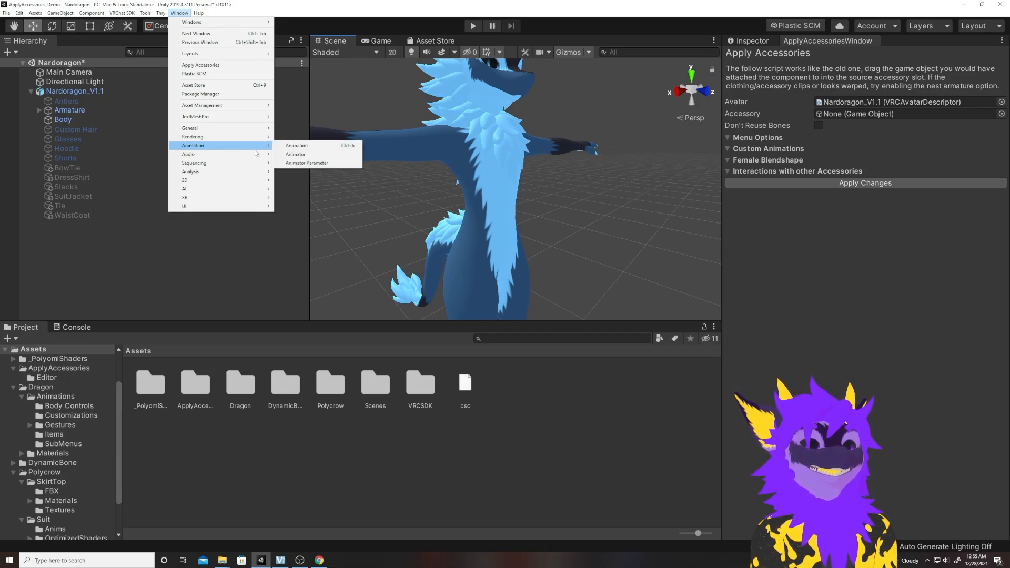
click(296, 145)
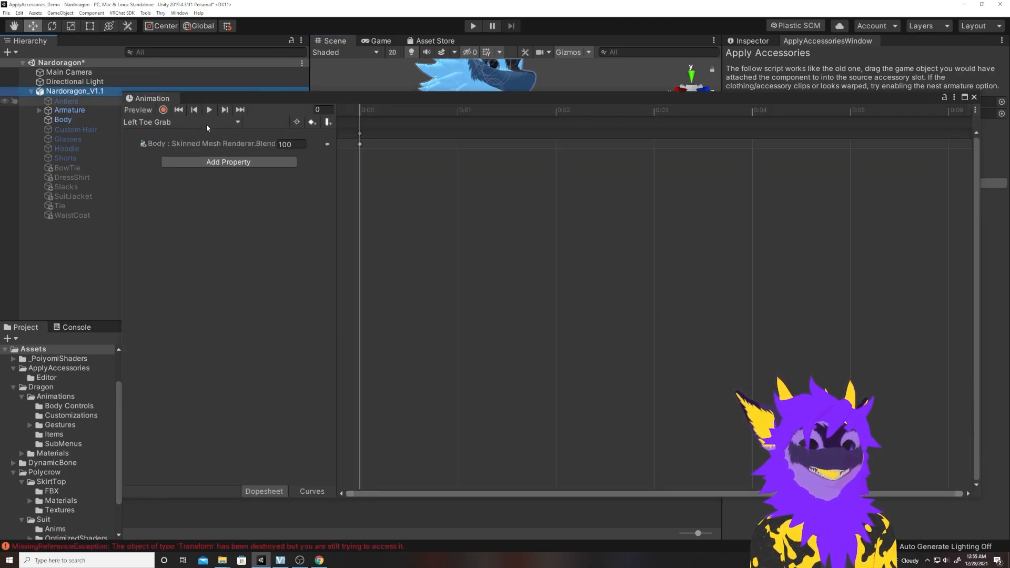
click(237, 122)
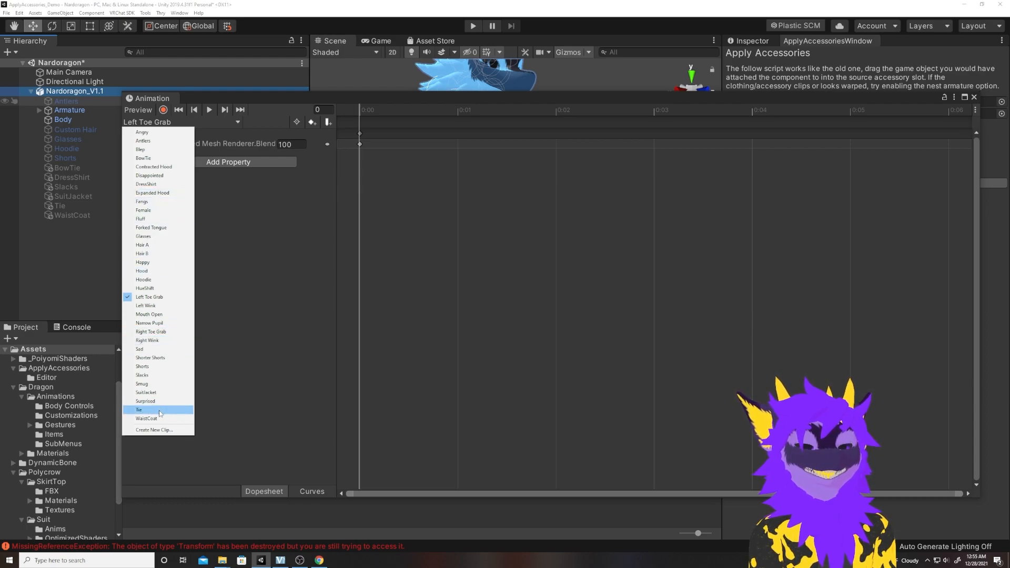
mouse_move(152, 419)
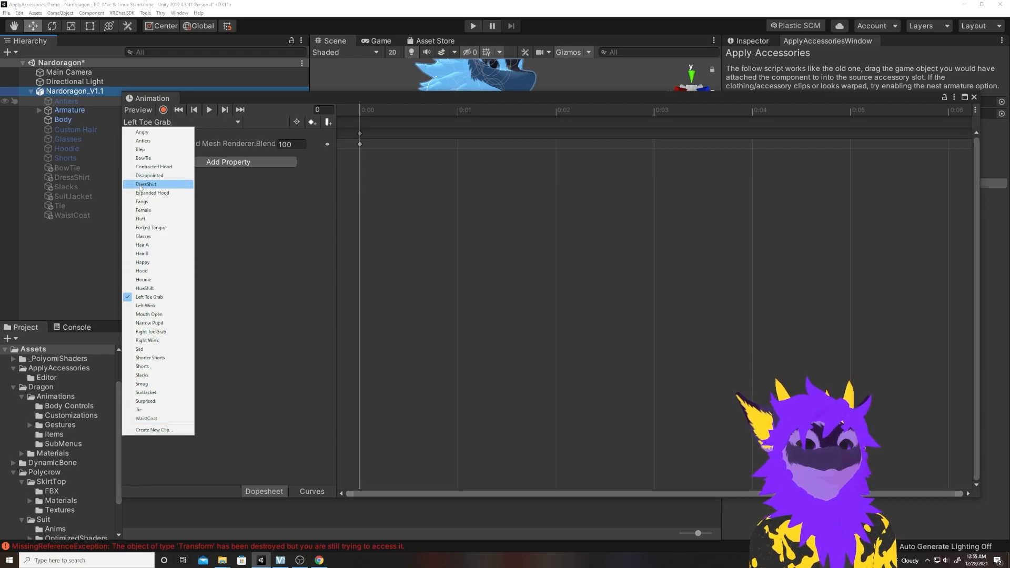
- Switch to the DressShirt clip and select its missing Hide Chest Fluff property
click(146, 184)
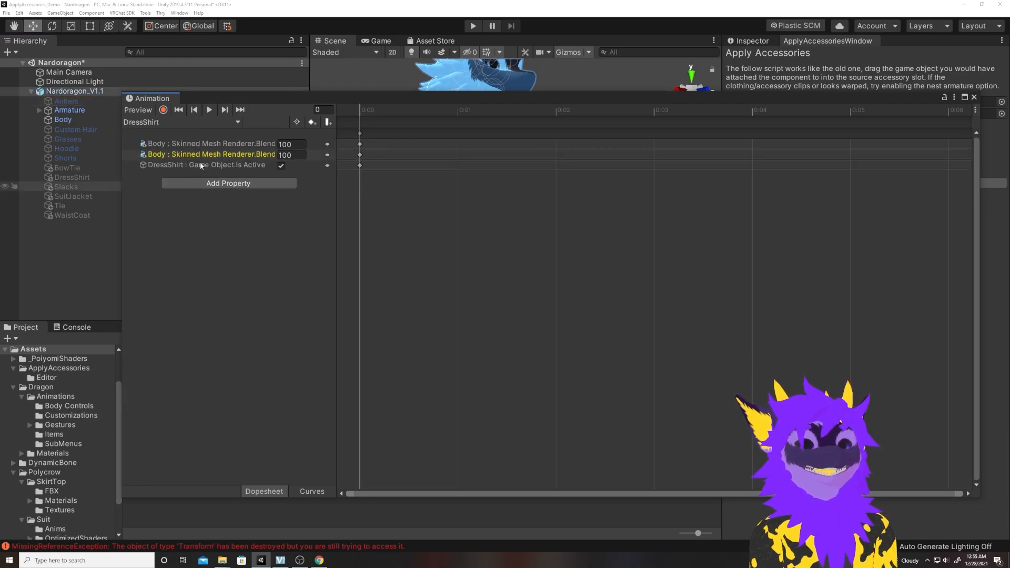
click(206, 154)
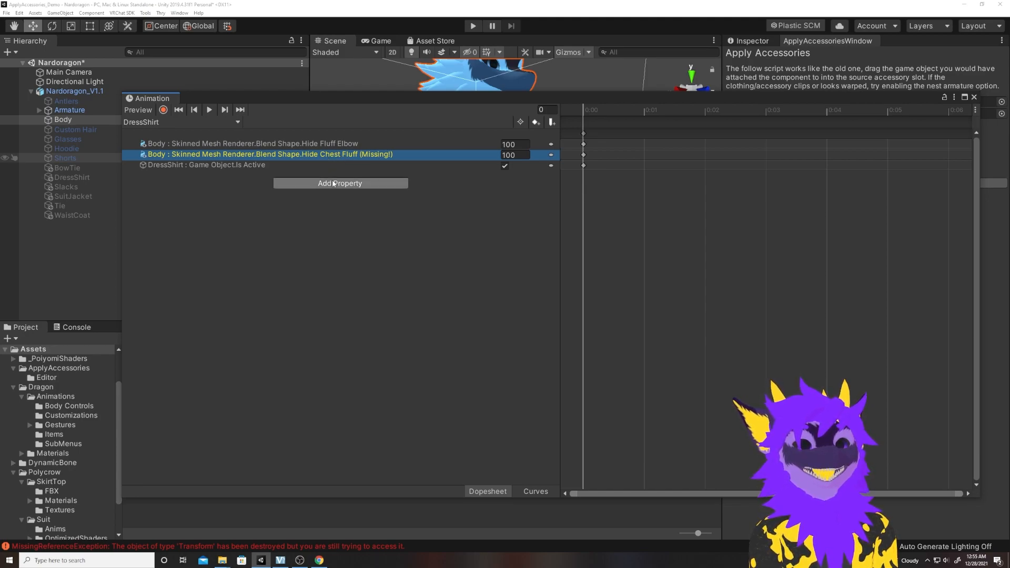
- Add the Body Blend Shape.Hide Fluff Chest property to the DressShirt clip via Add Property
click(339, 183)
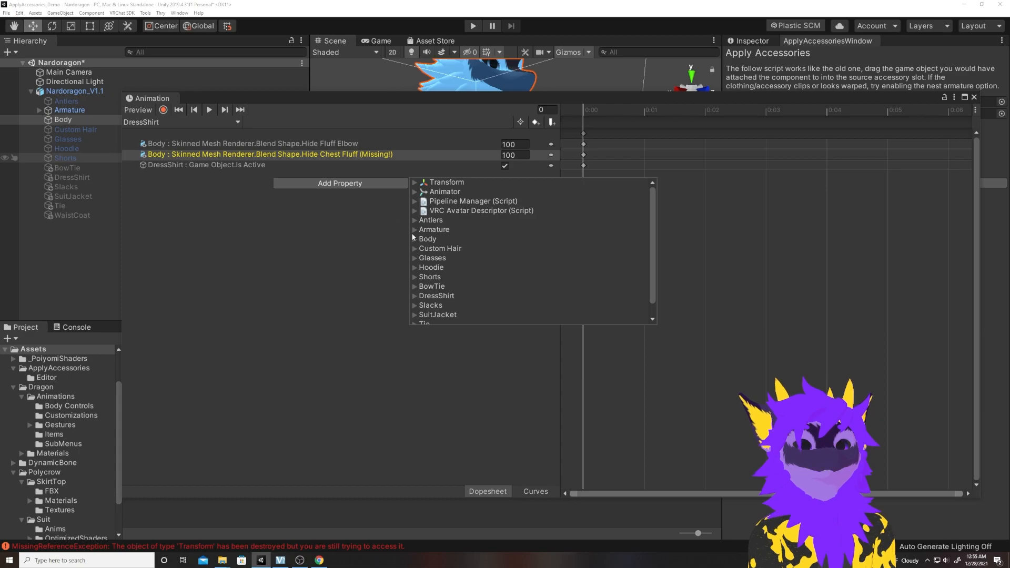
click(415, 239)
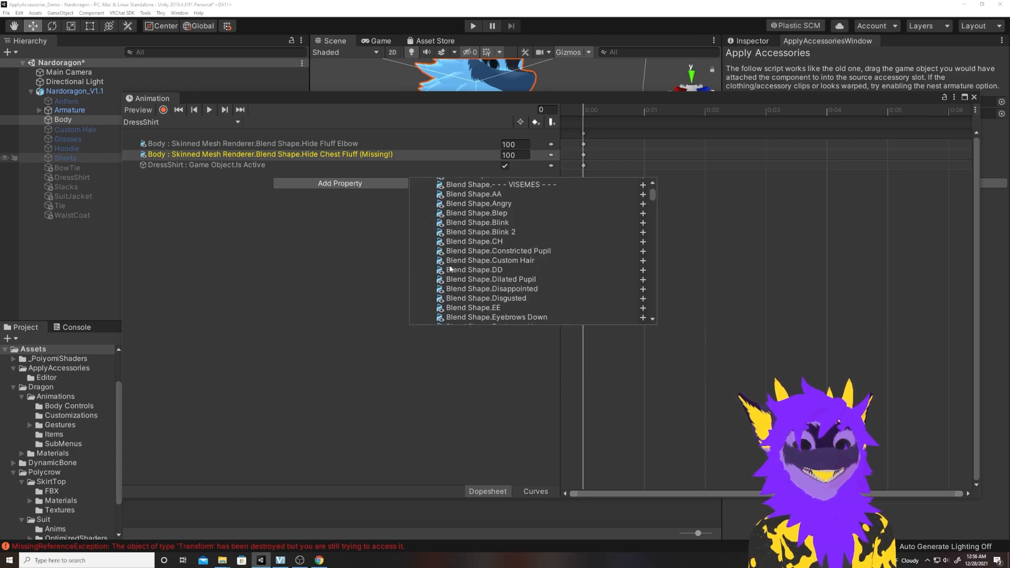
scroll(down, 3)
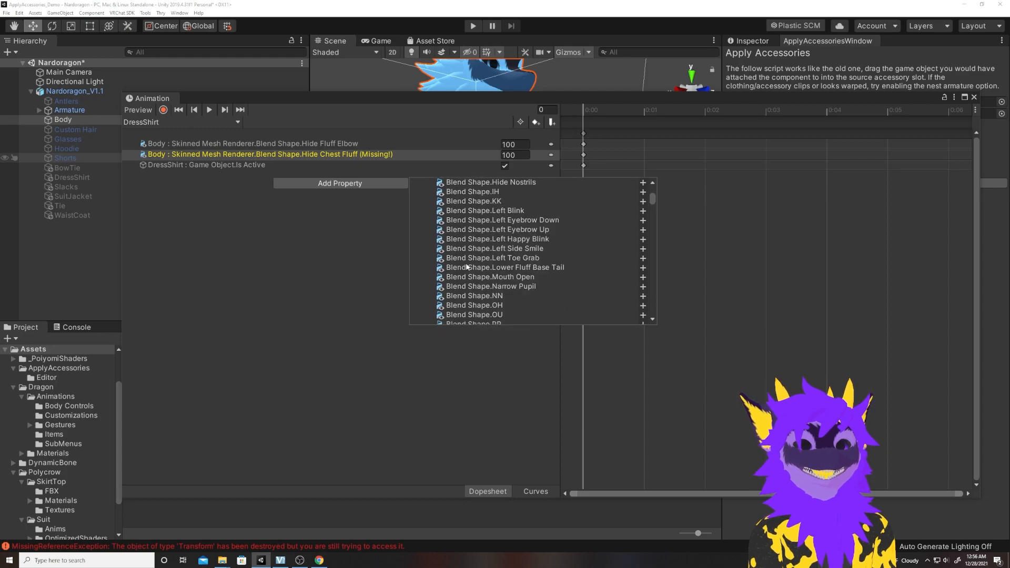
scroll(down, 3)
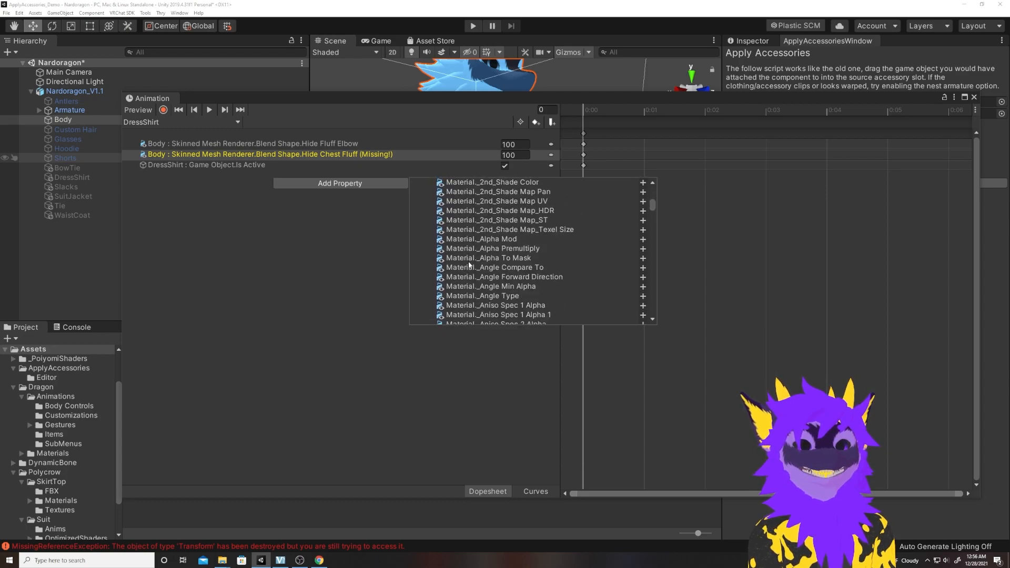
scroll(down, 3)
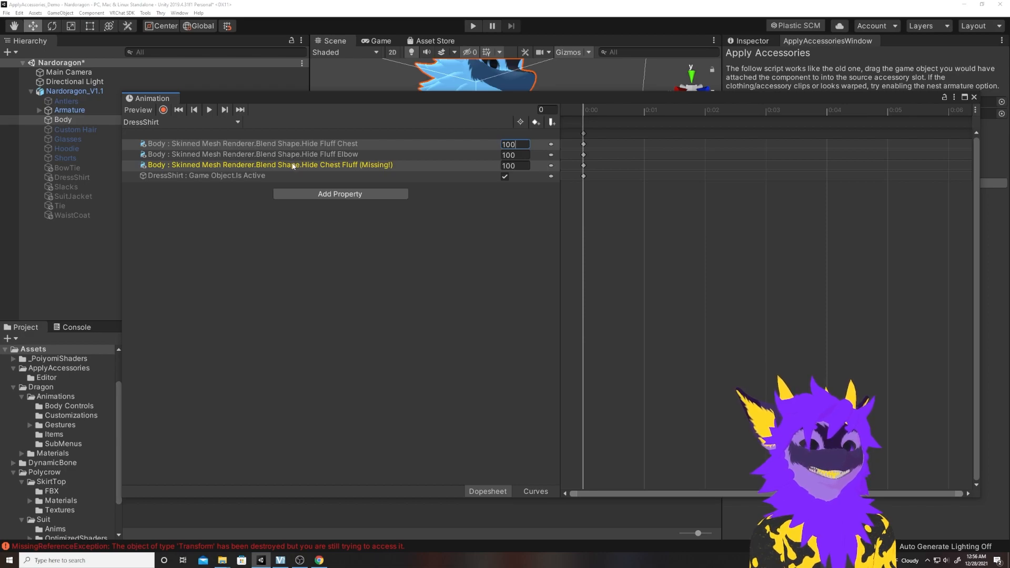
mouse_move(295, 164)
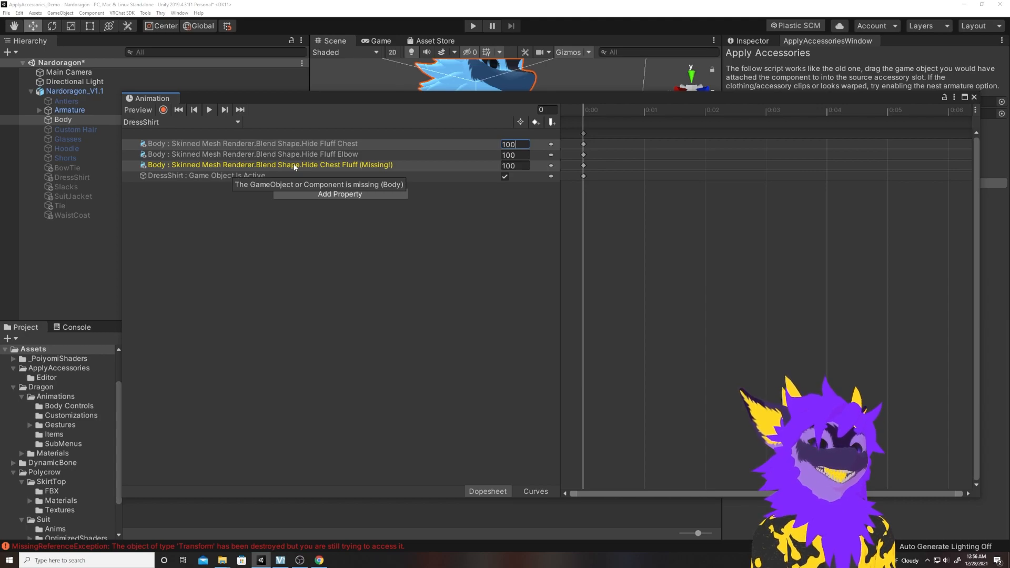
- Close the Animation window and browse to the Polycrow SkirtTop prefab folder
click(291, 164)
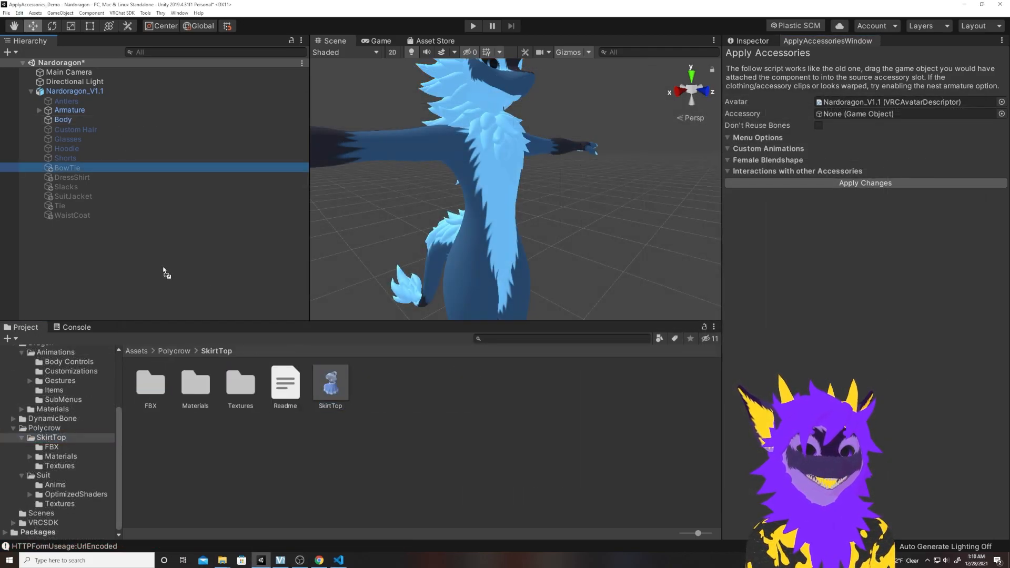
- Set the SkirtTop prefab as the Accessory and turn on Don't Reuse Bones
drag(329, 380, 161, 223)
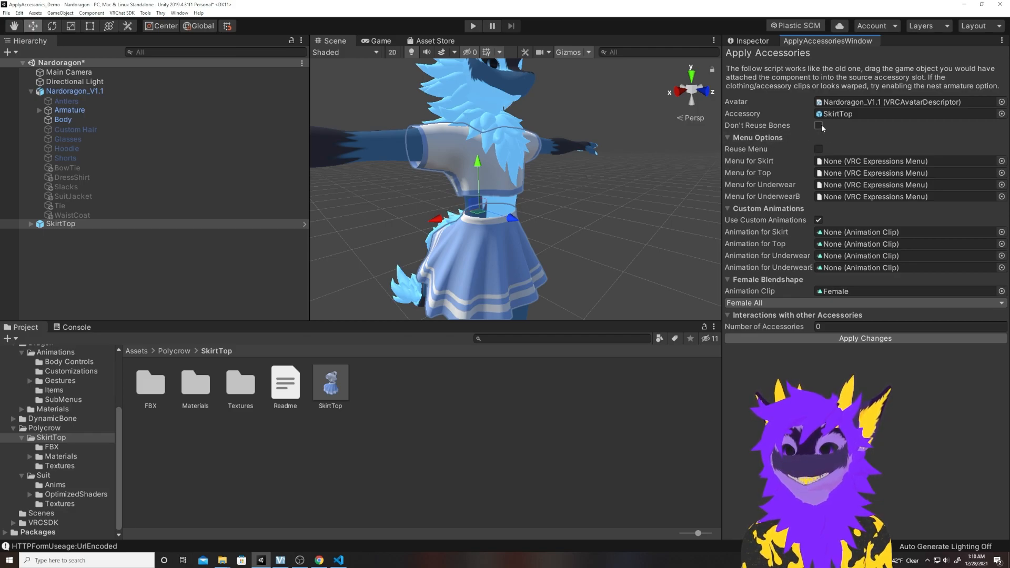
click(818, 125)
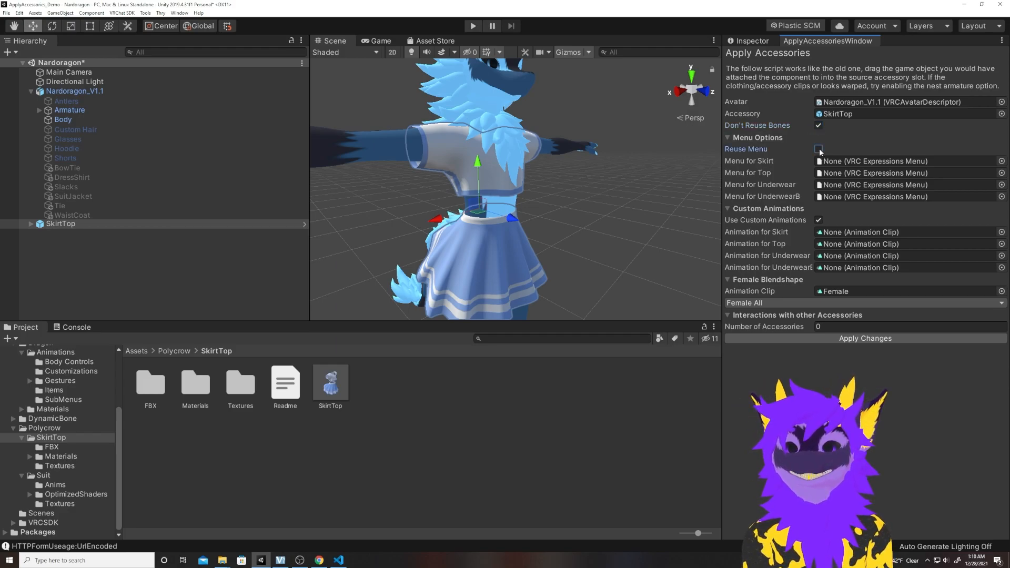
- Enable Reuse Menu, disable Use Custom Animations, and keep Female All as the blendshape option
click(818, 150)
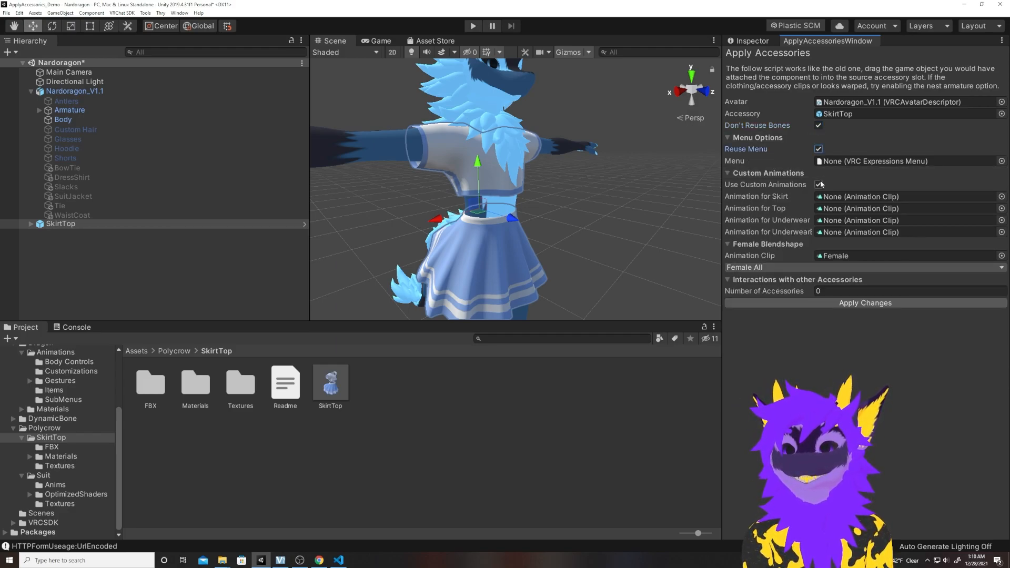
click(818, 184)
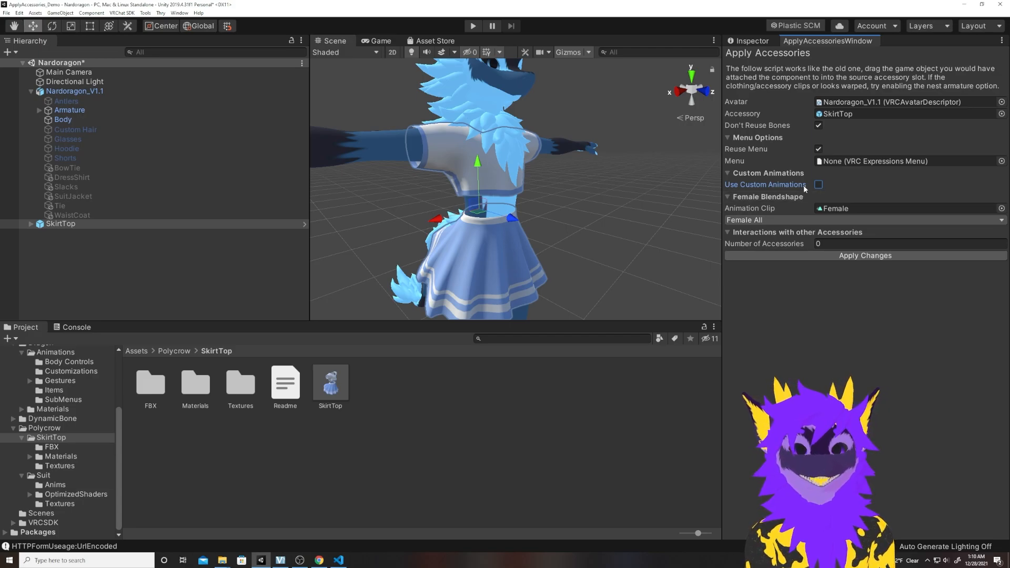
click(862, 220)
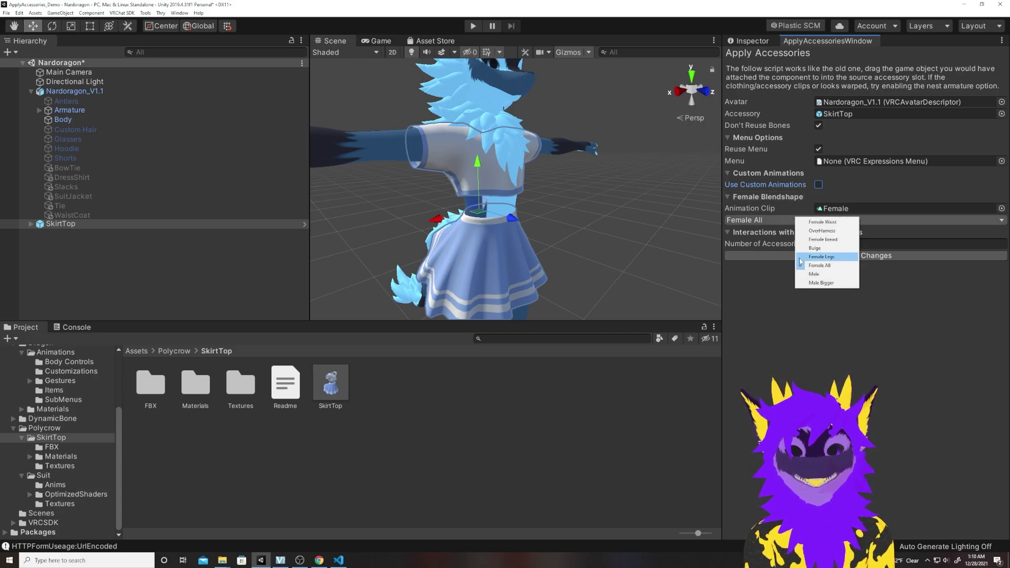
click(819, 265)
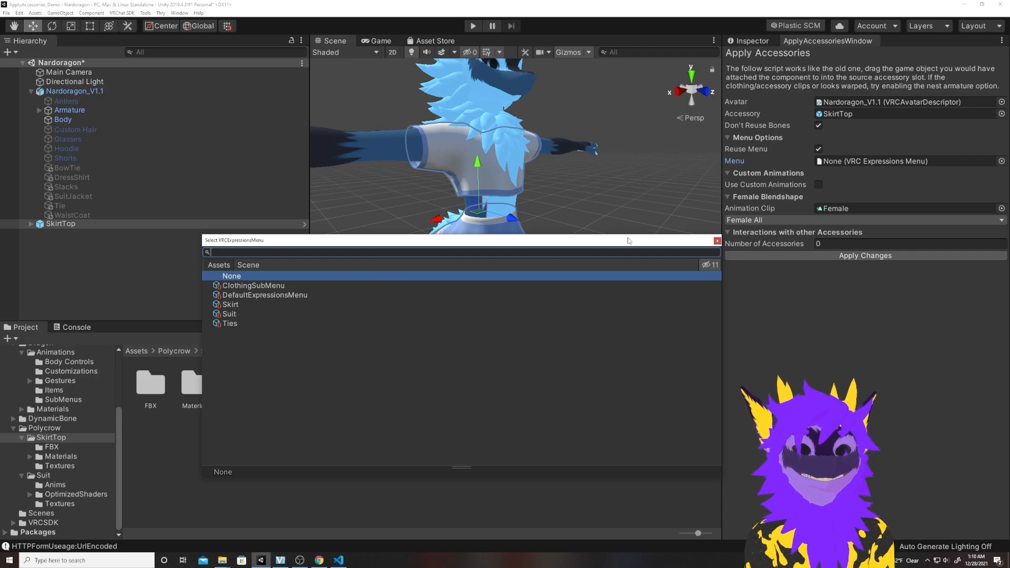
- Pick the Skirt expressions menu and set Number of Accessories to 1
click(230, 304)
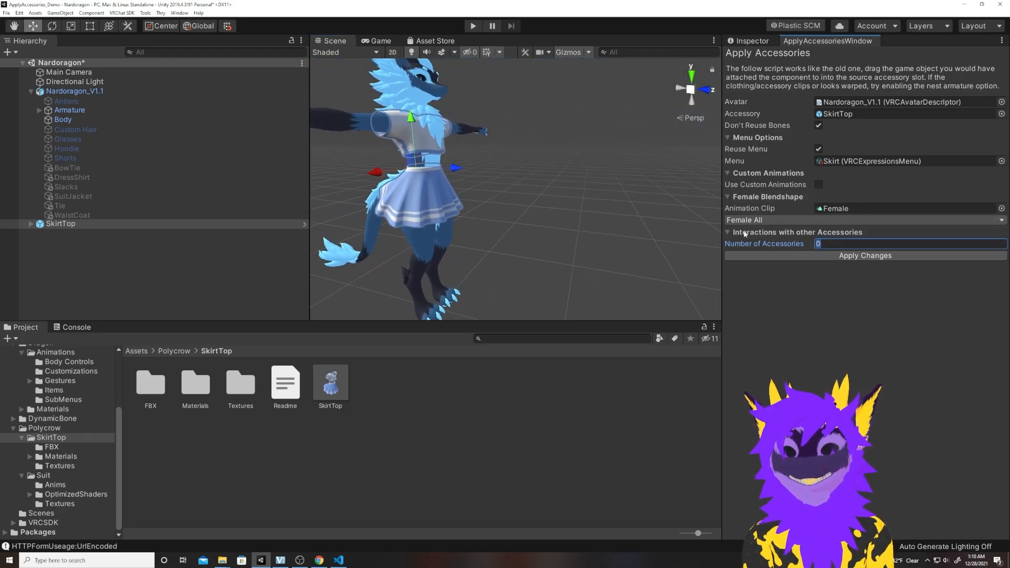
text(1)
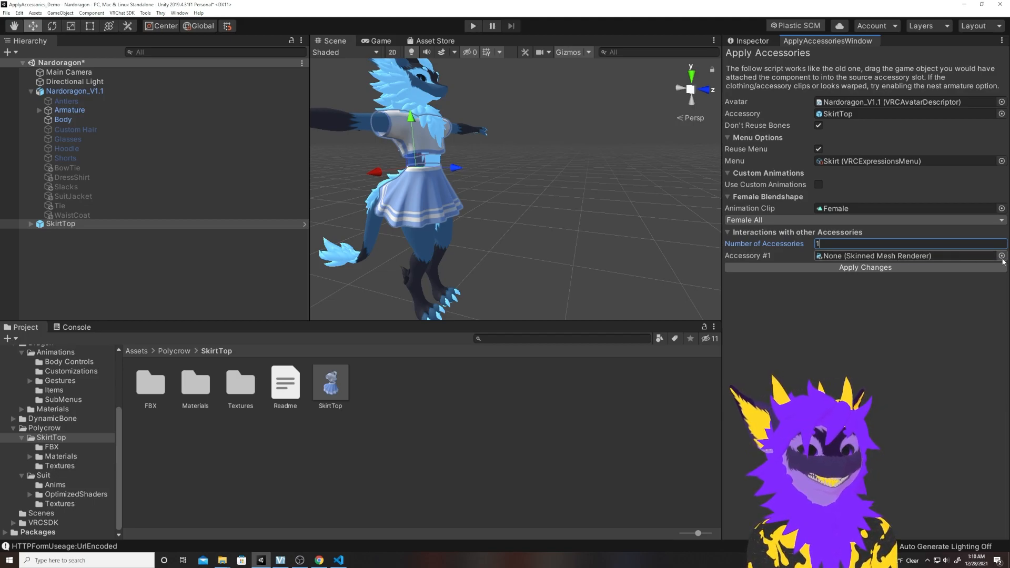
- Set Accessory #1 to the Body mesh with 2 blendshape interactions
click(1001, 256)
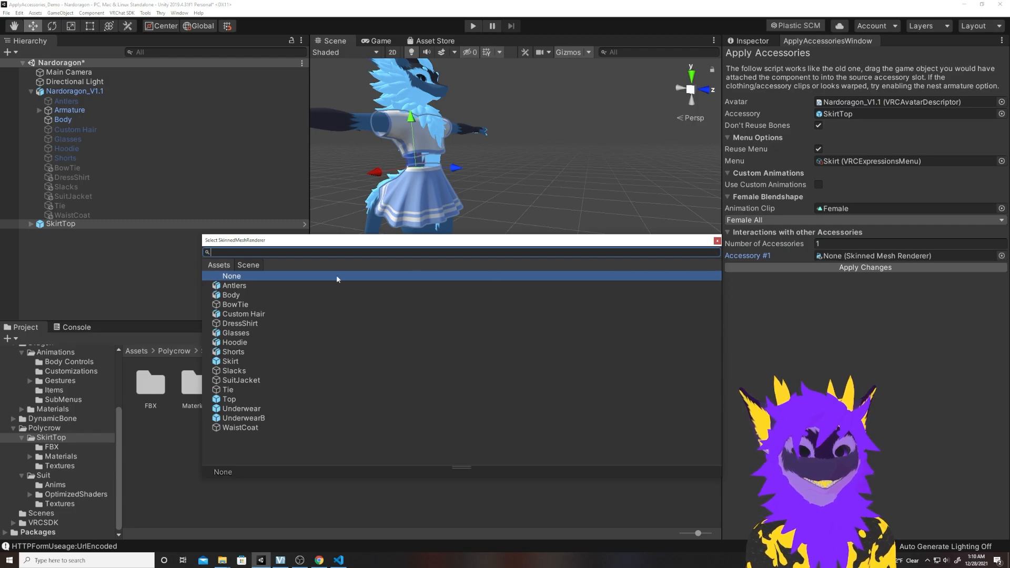
click(230, 295)
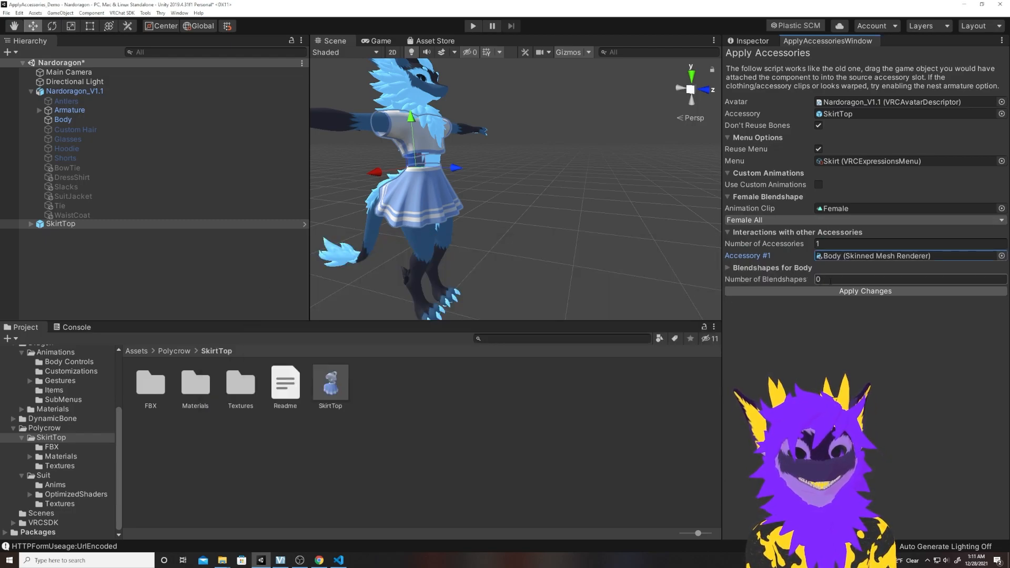
text(2)
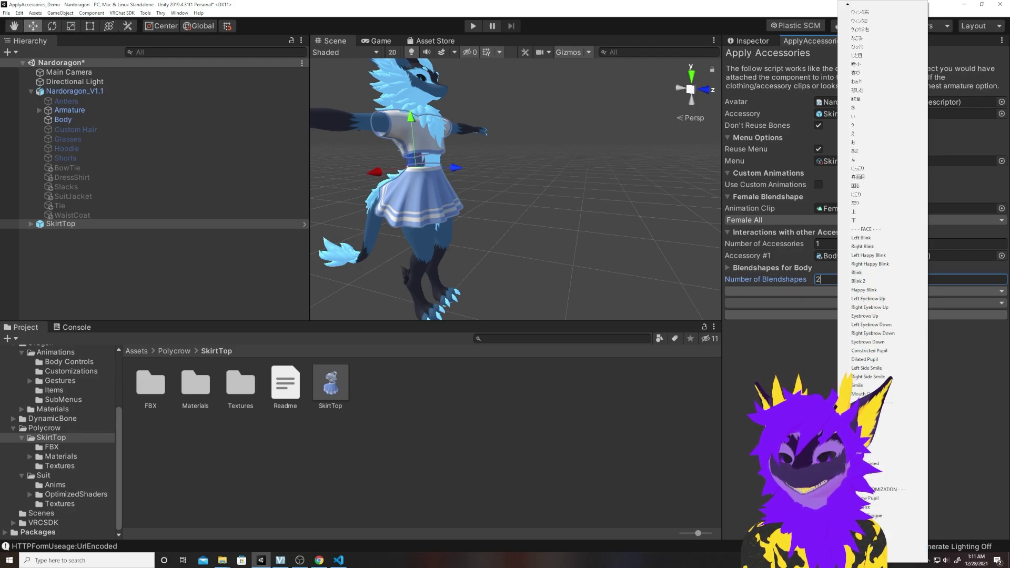
- Choose Hide Fluff Chest and Flatten Tail Fluff, then apply the SkirtTop settings to the avatar
scroll(down, 3)
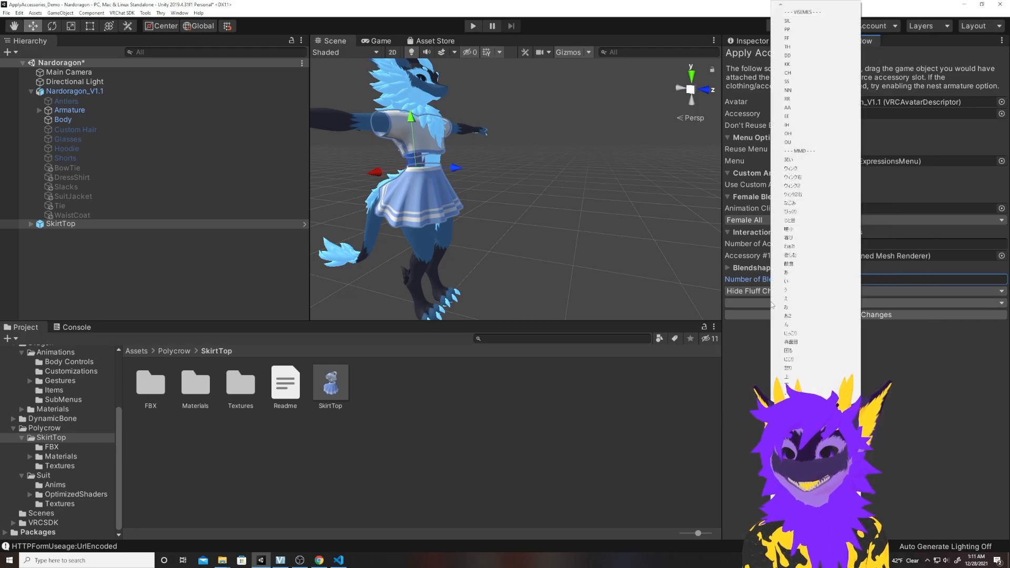
scroll(down, 3)
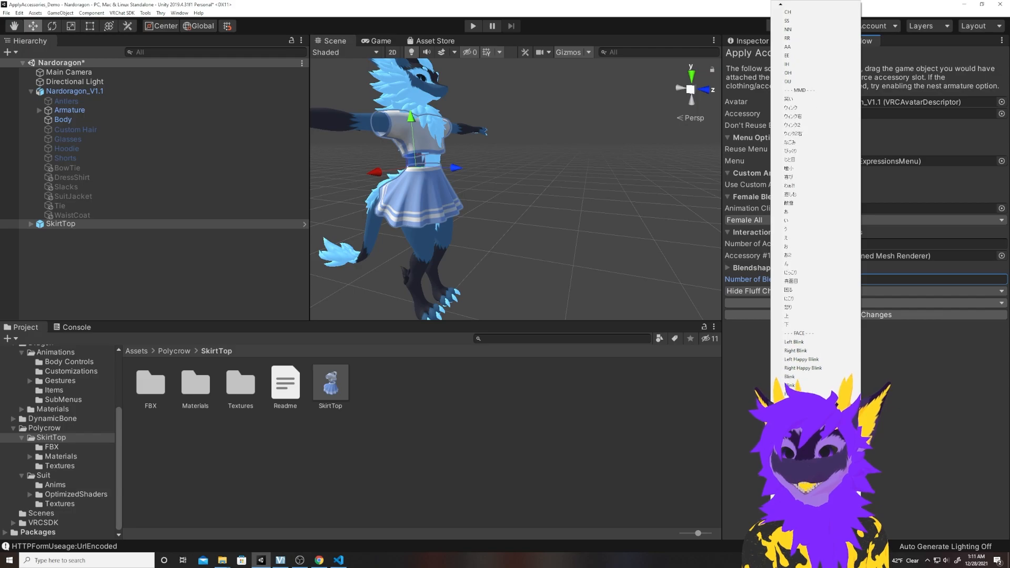
scroll(down, 3)
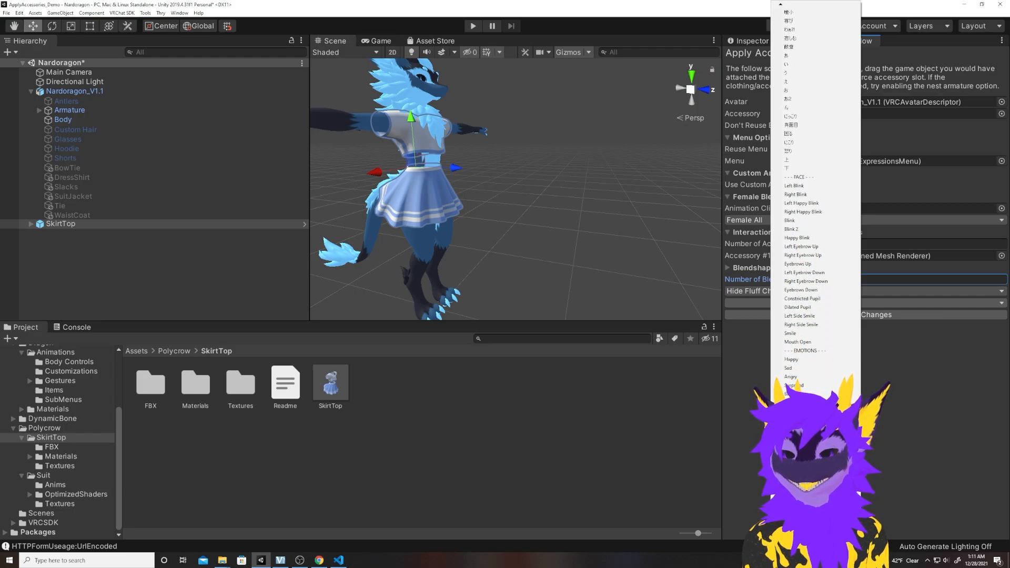
scroll(down, 3)
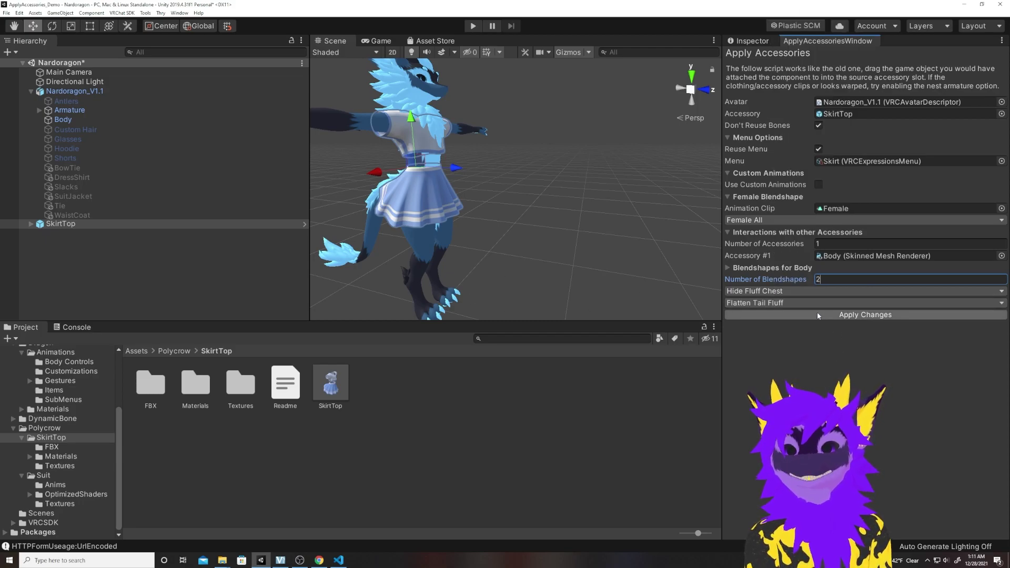
click(865, 314)
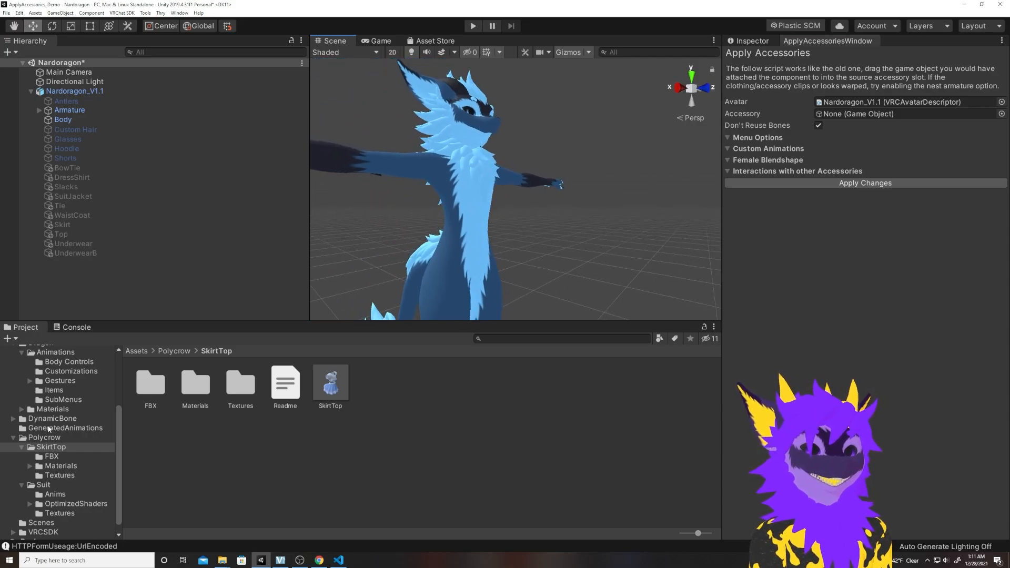
- Browse the GeneratedAnimations folder showing the new Skirt, Top and Underwear clips
click(66, 427)
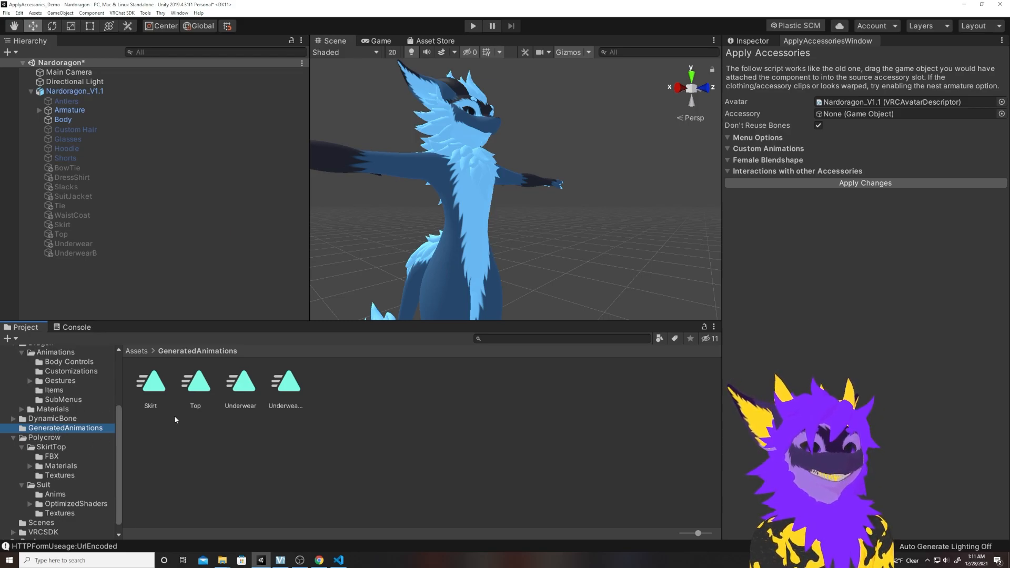
mouse_move(86, 384)
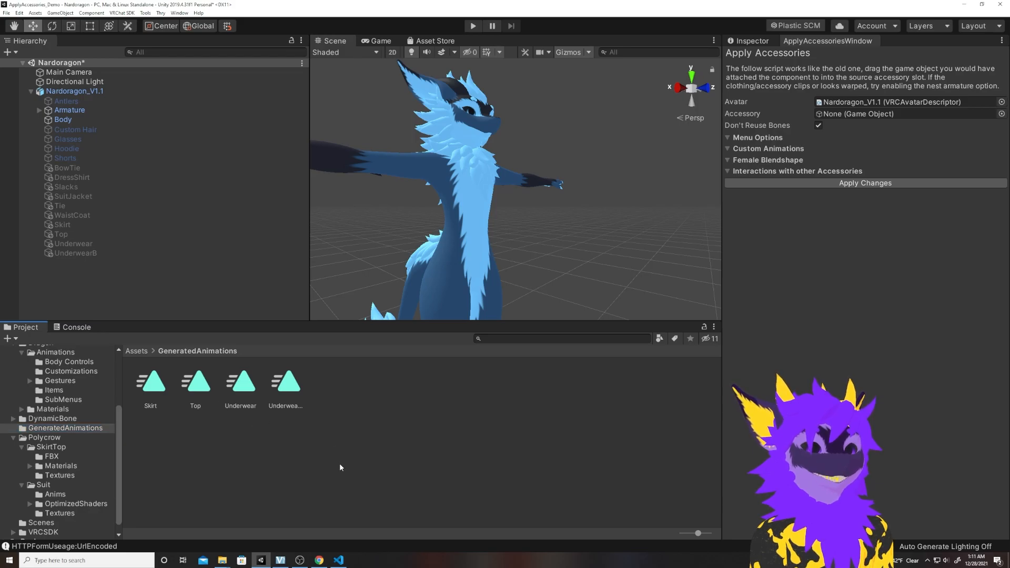
mouse_move(355, 418)
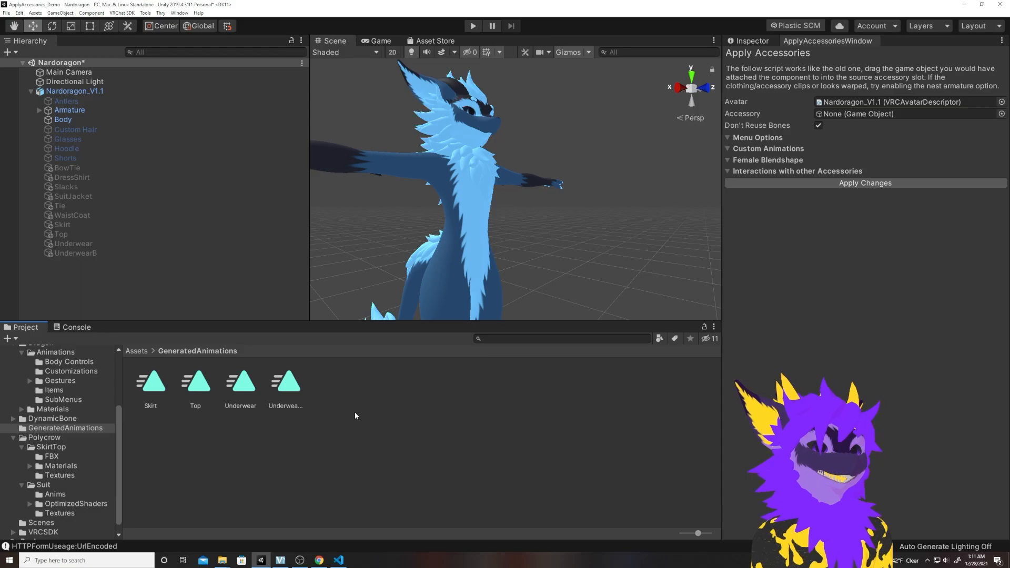
mouse_move(232, 413)
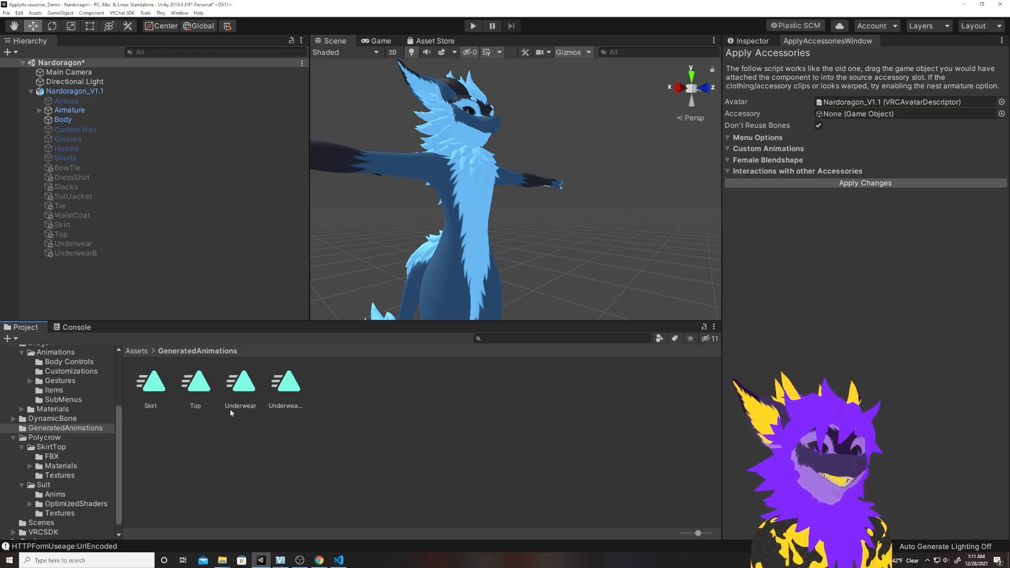